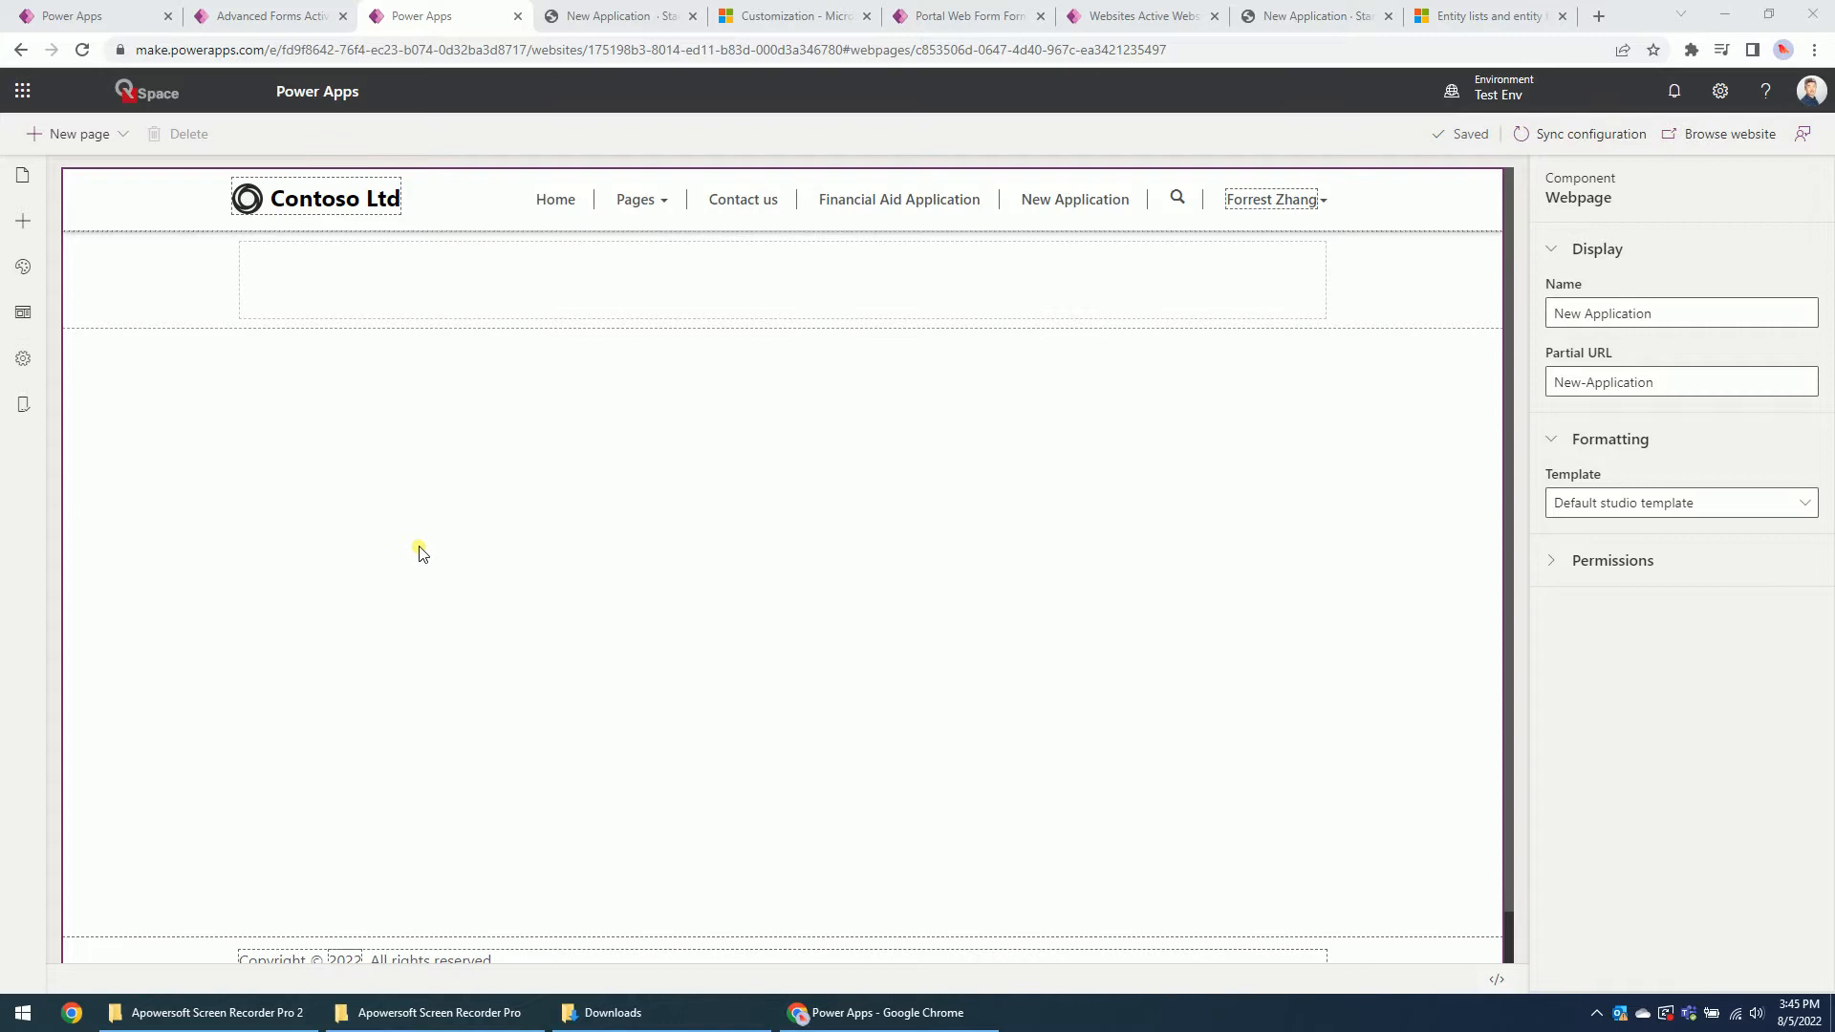
mouse_move(682, 340)
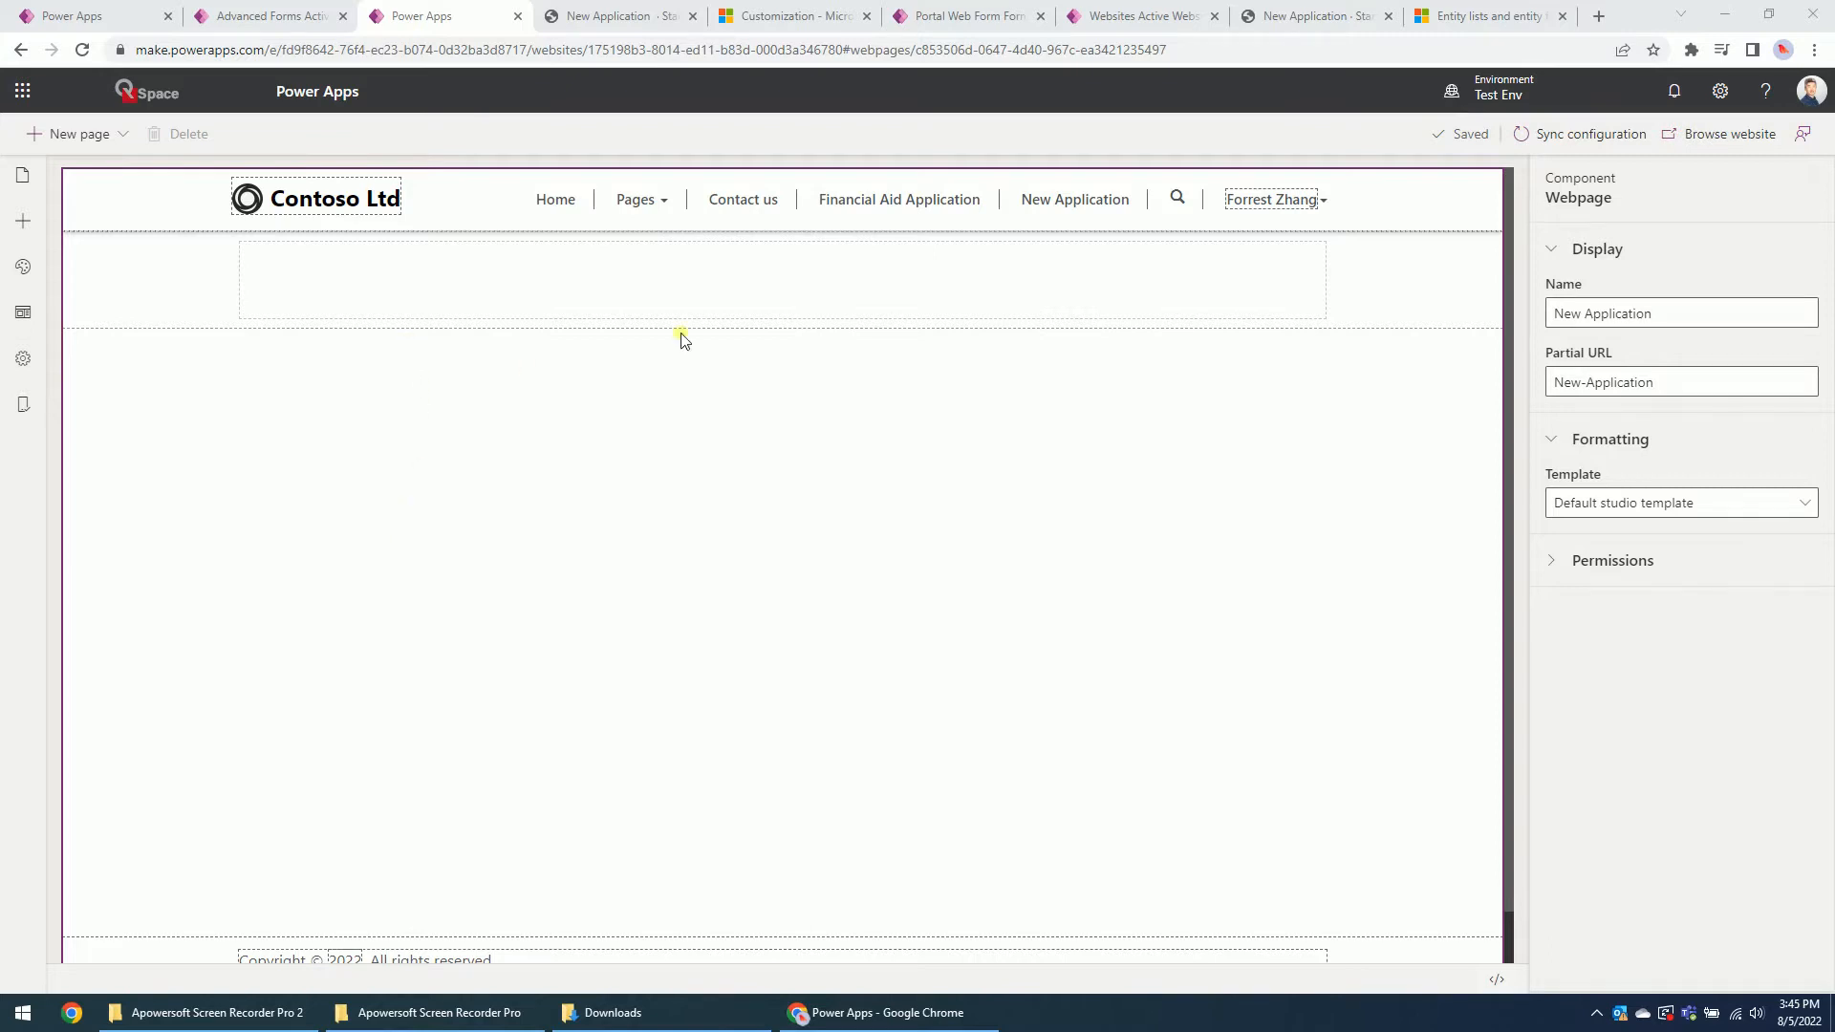
mouse_move(822, 295)
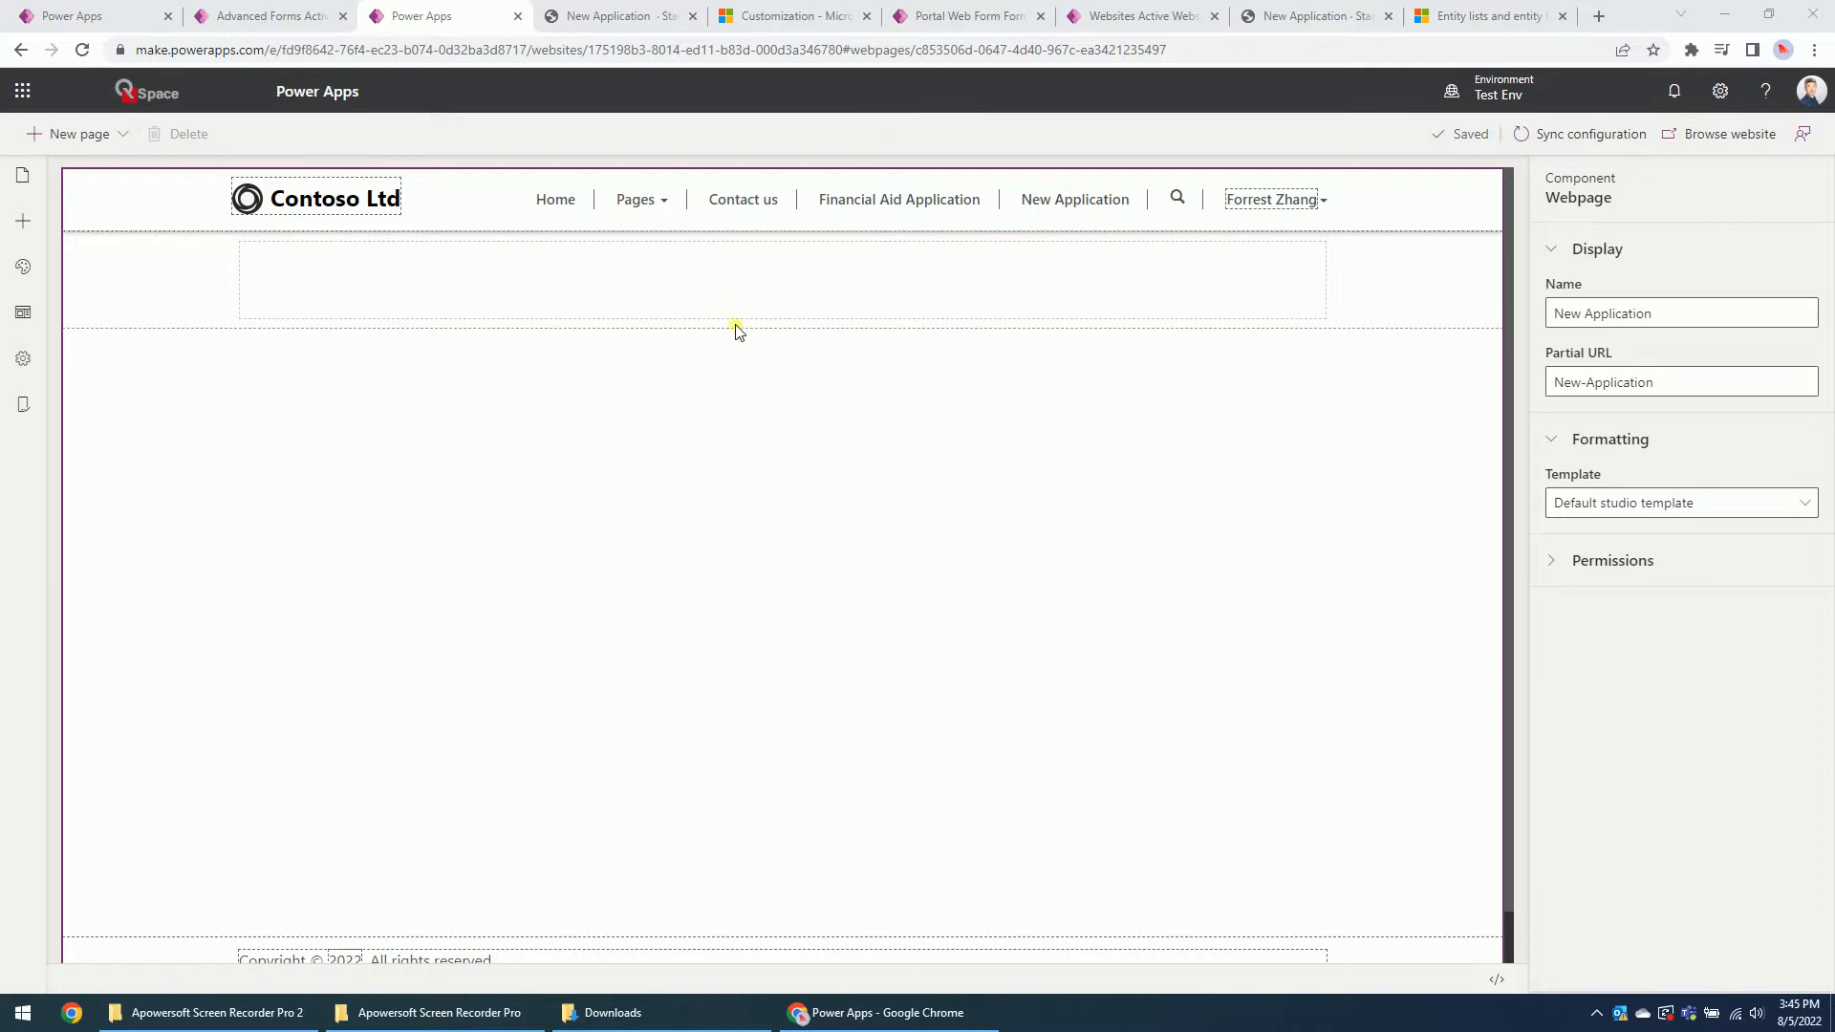
mouse_move(712, 573)
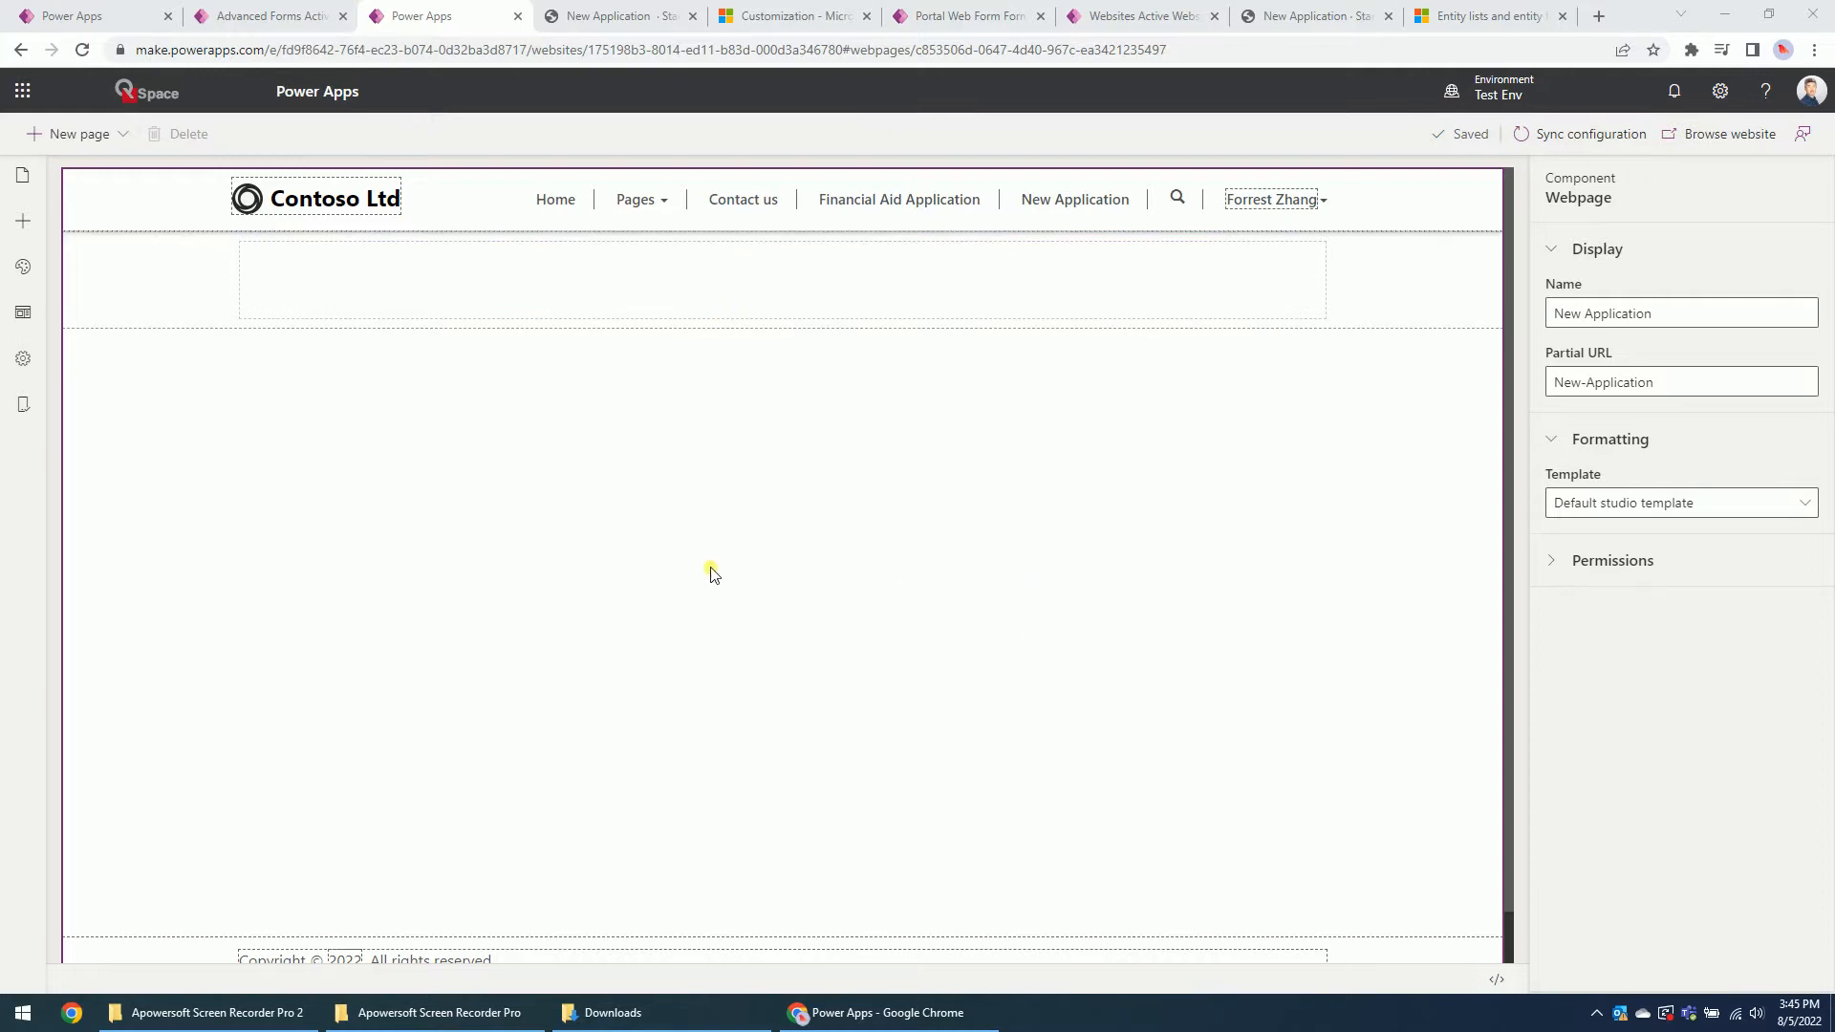
mouse_move(1089, 558)
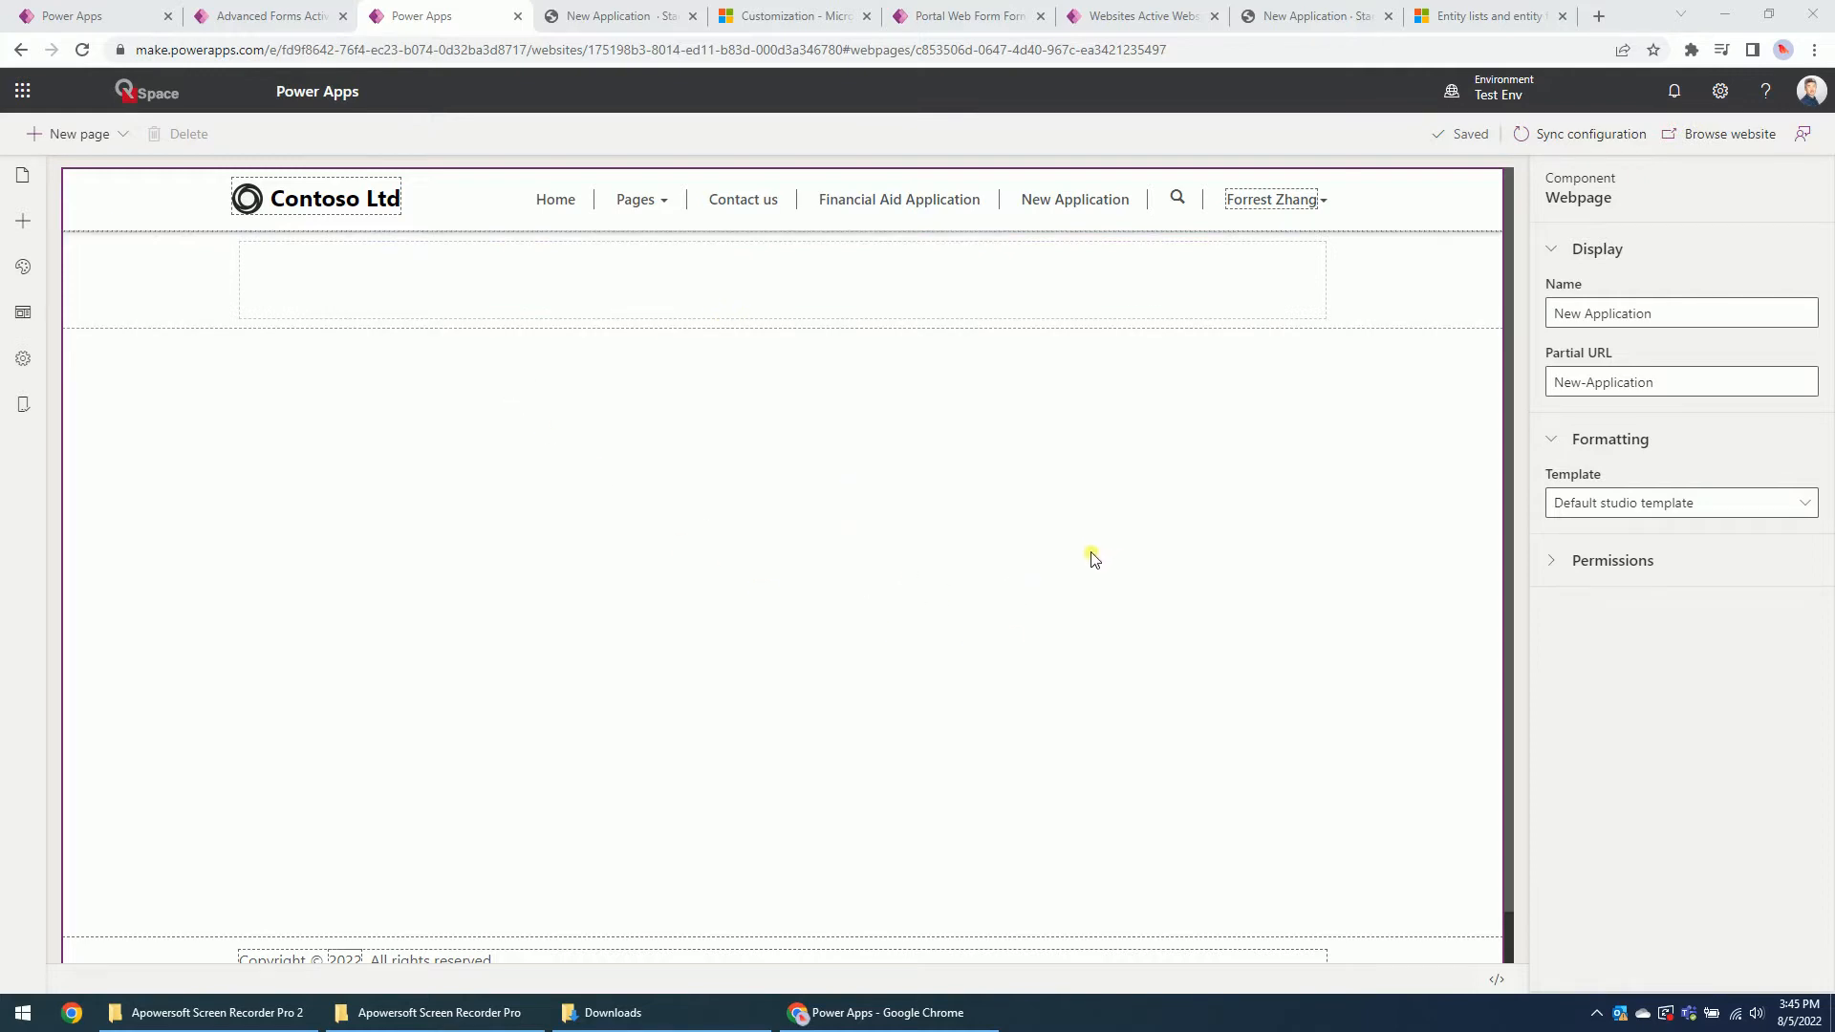
mouse_move(990, 330)
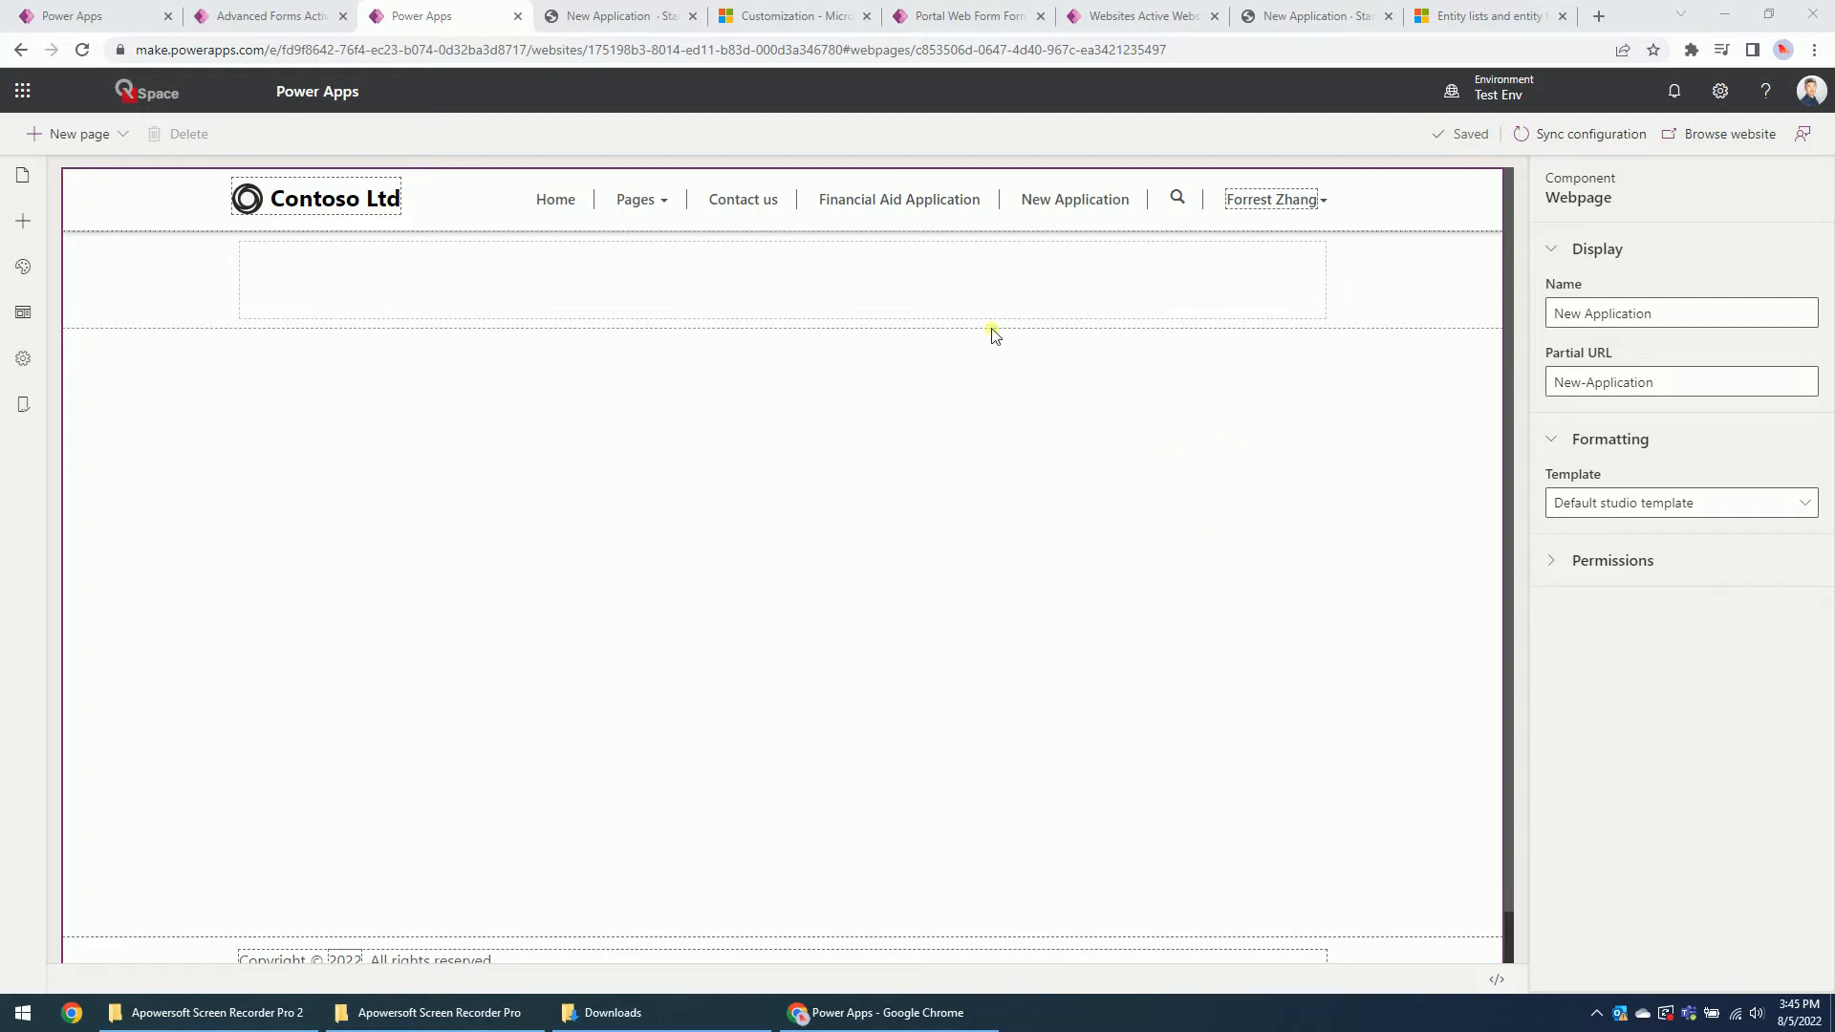
Step: Select the empty content section below the header on the New Application page
left_click(790, 281)
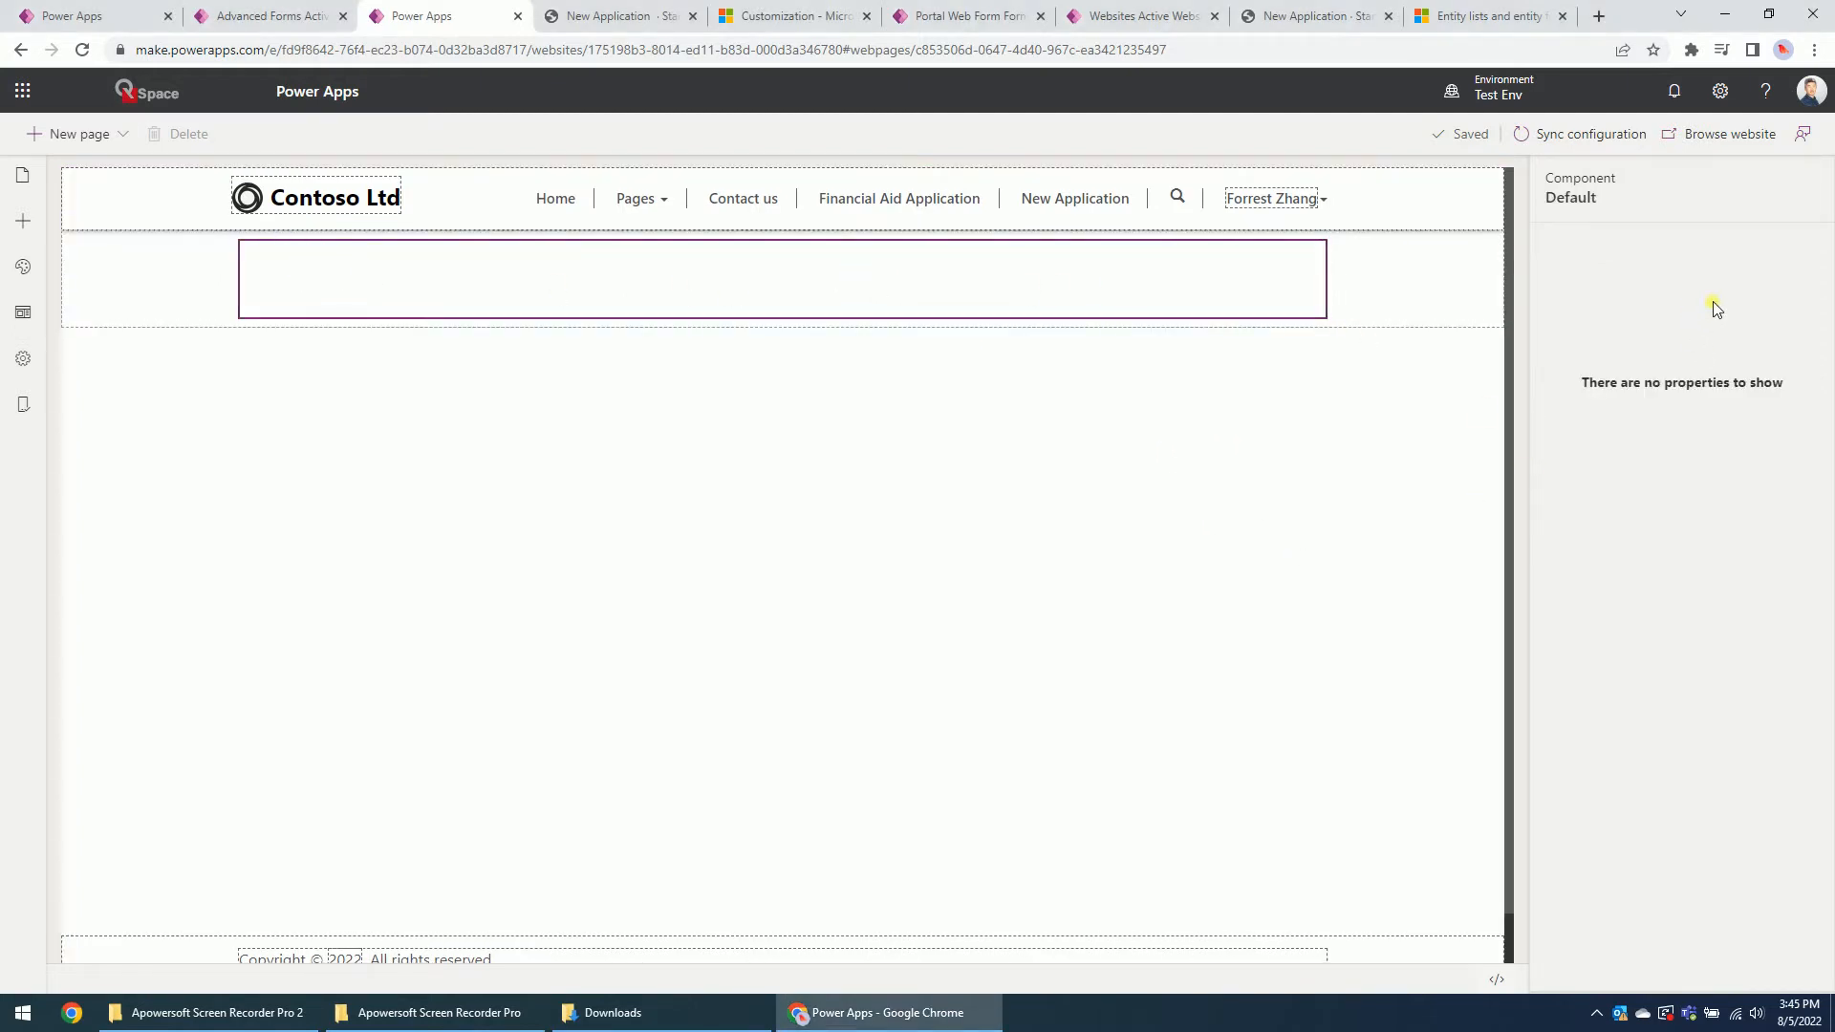
Step: Insert a Form component from the Components panel into the selected section
left_click(23, 222)
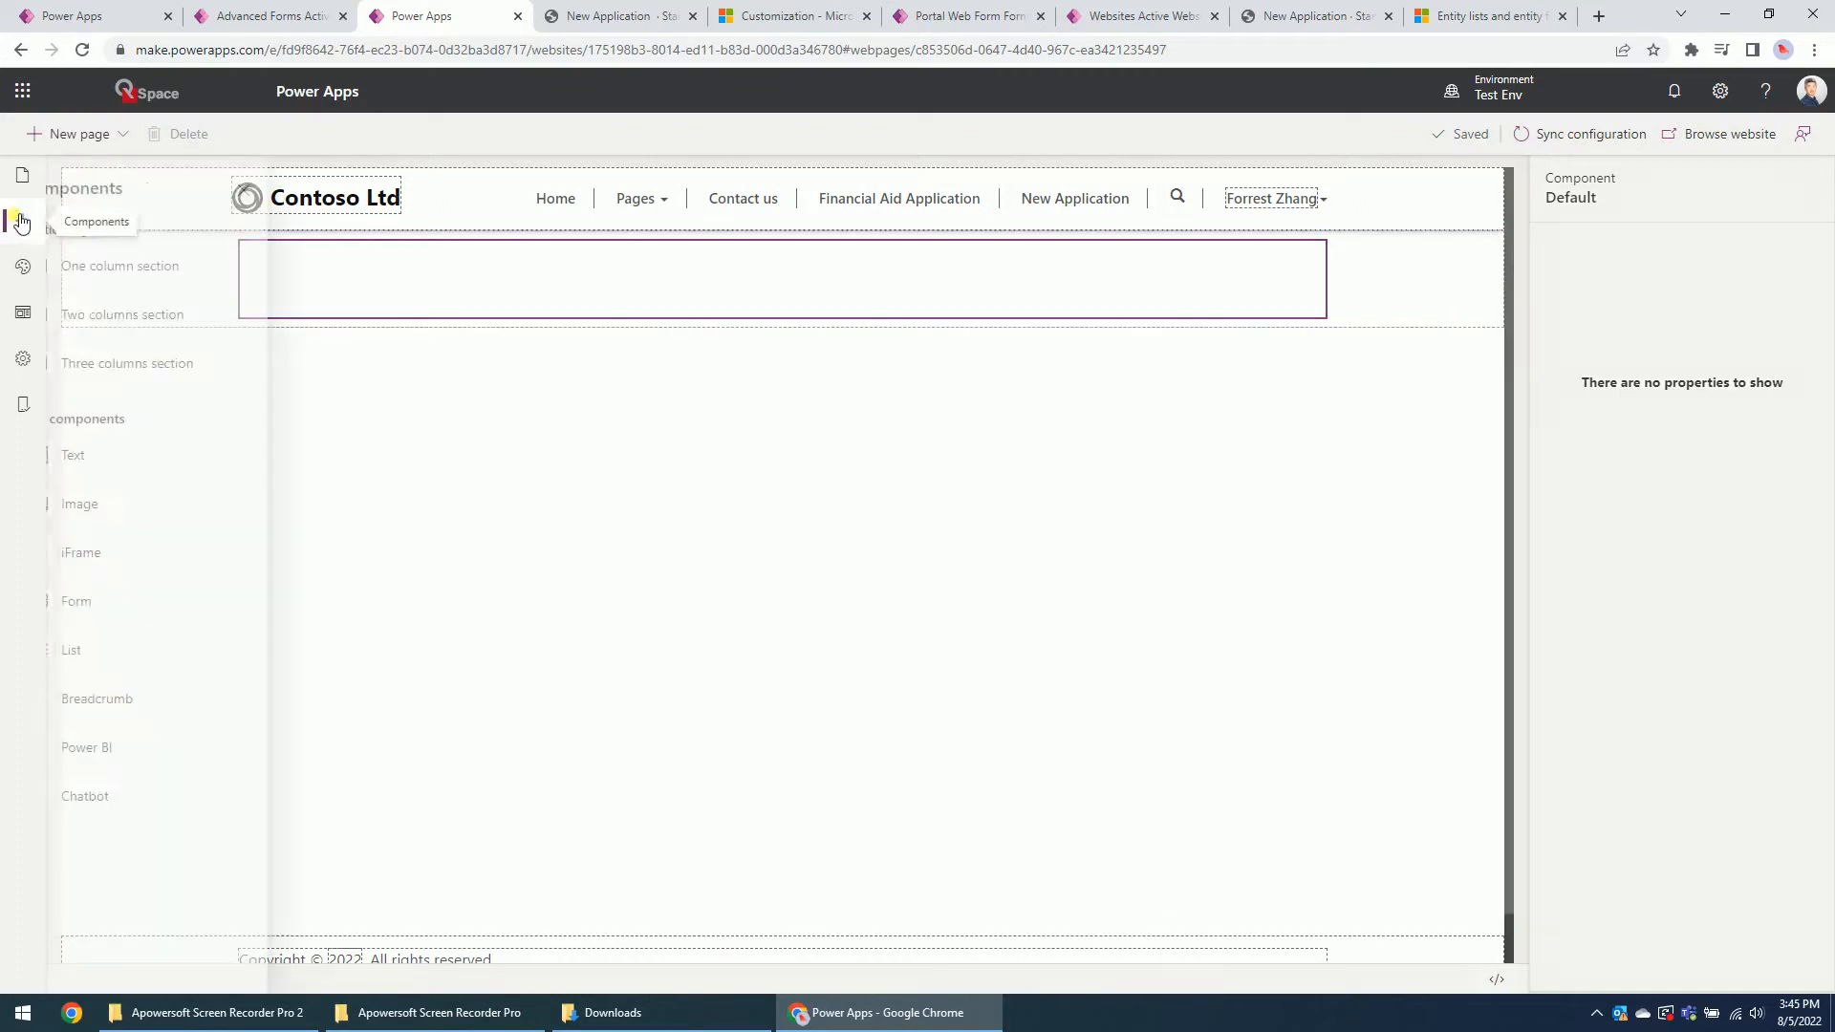
left_click(21, 222)
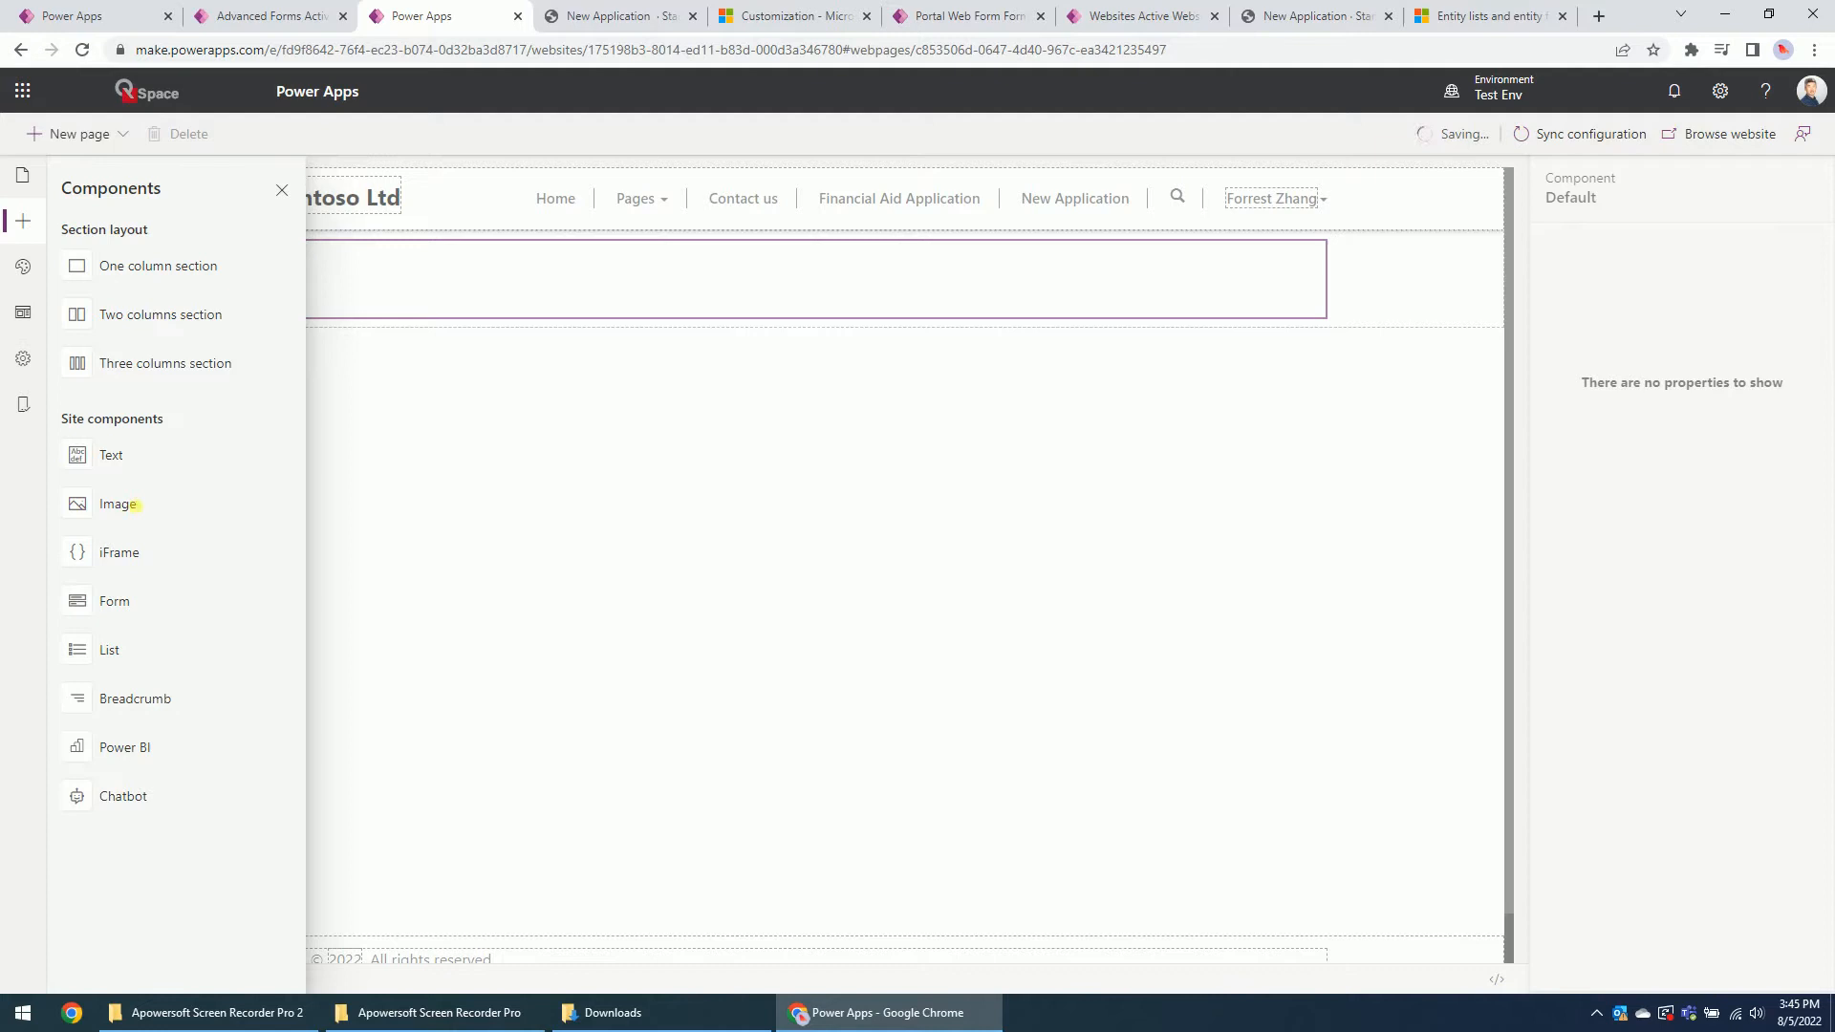
mouse_move(233, 562)
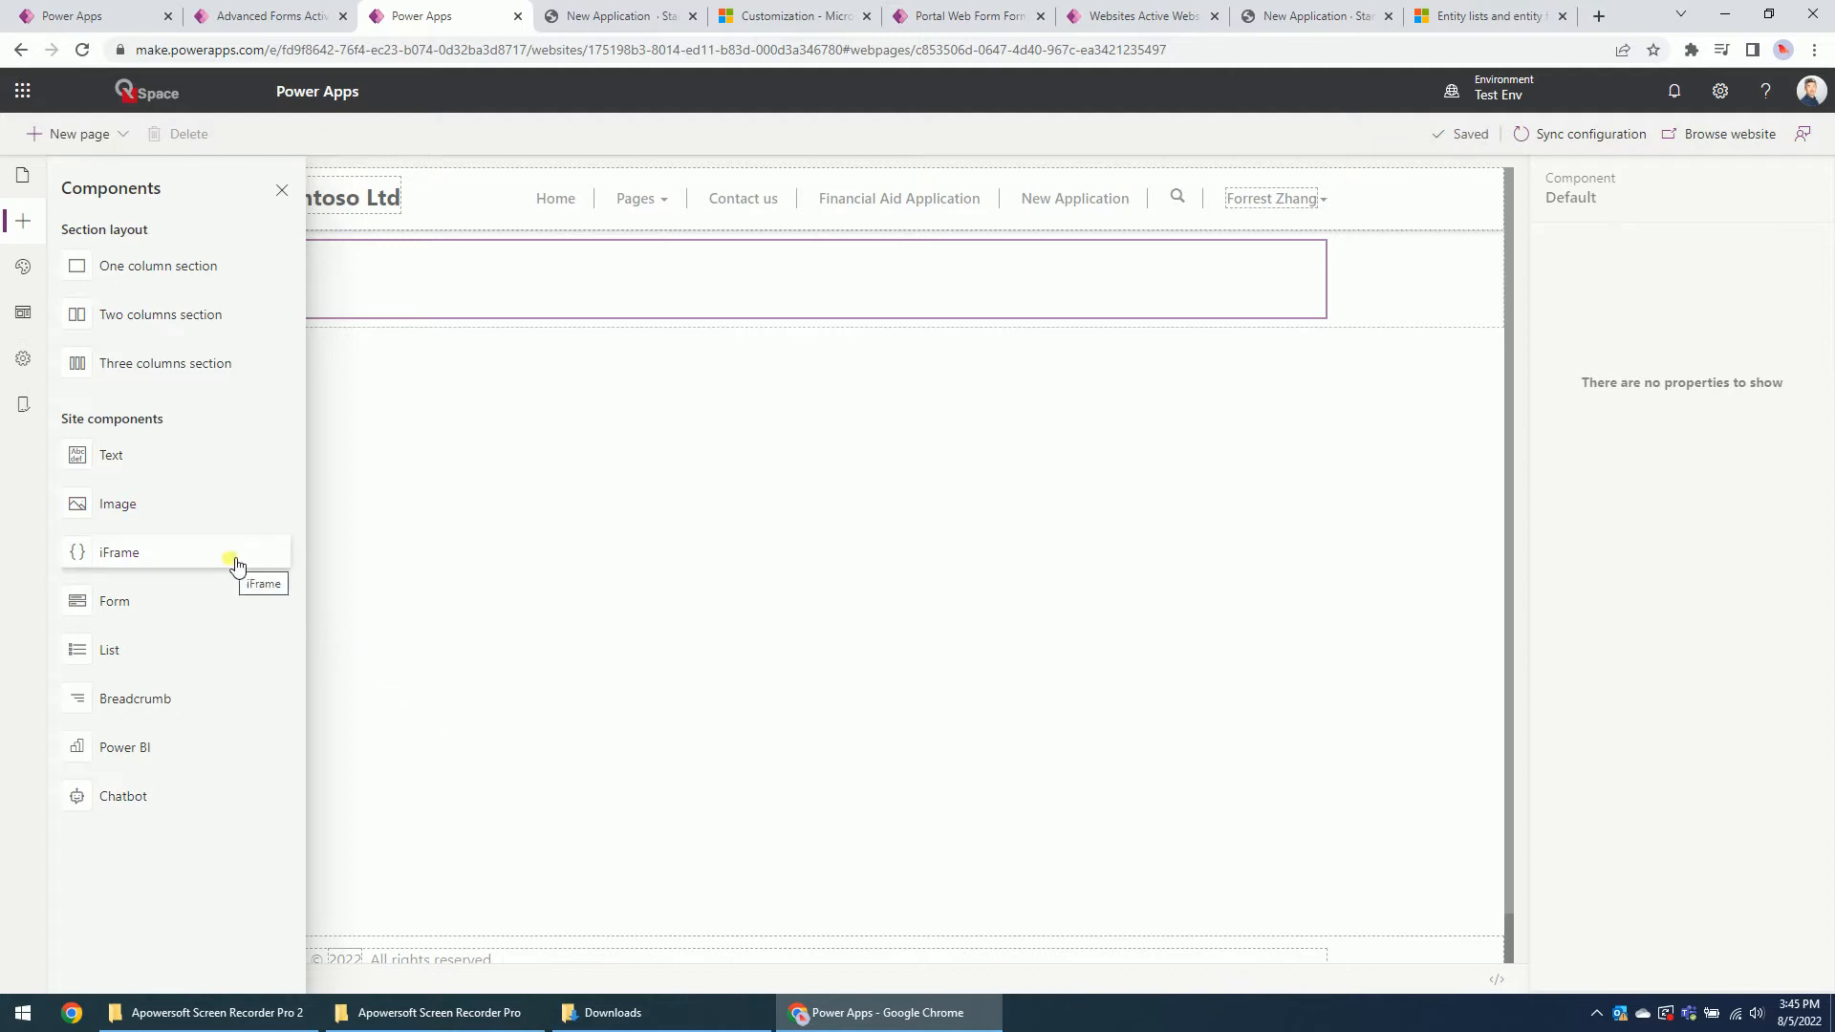
mouse_move(137, 608)
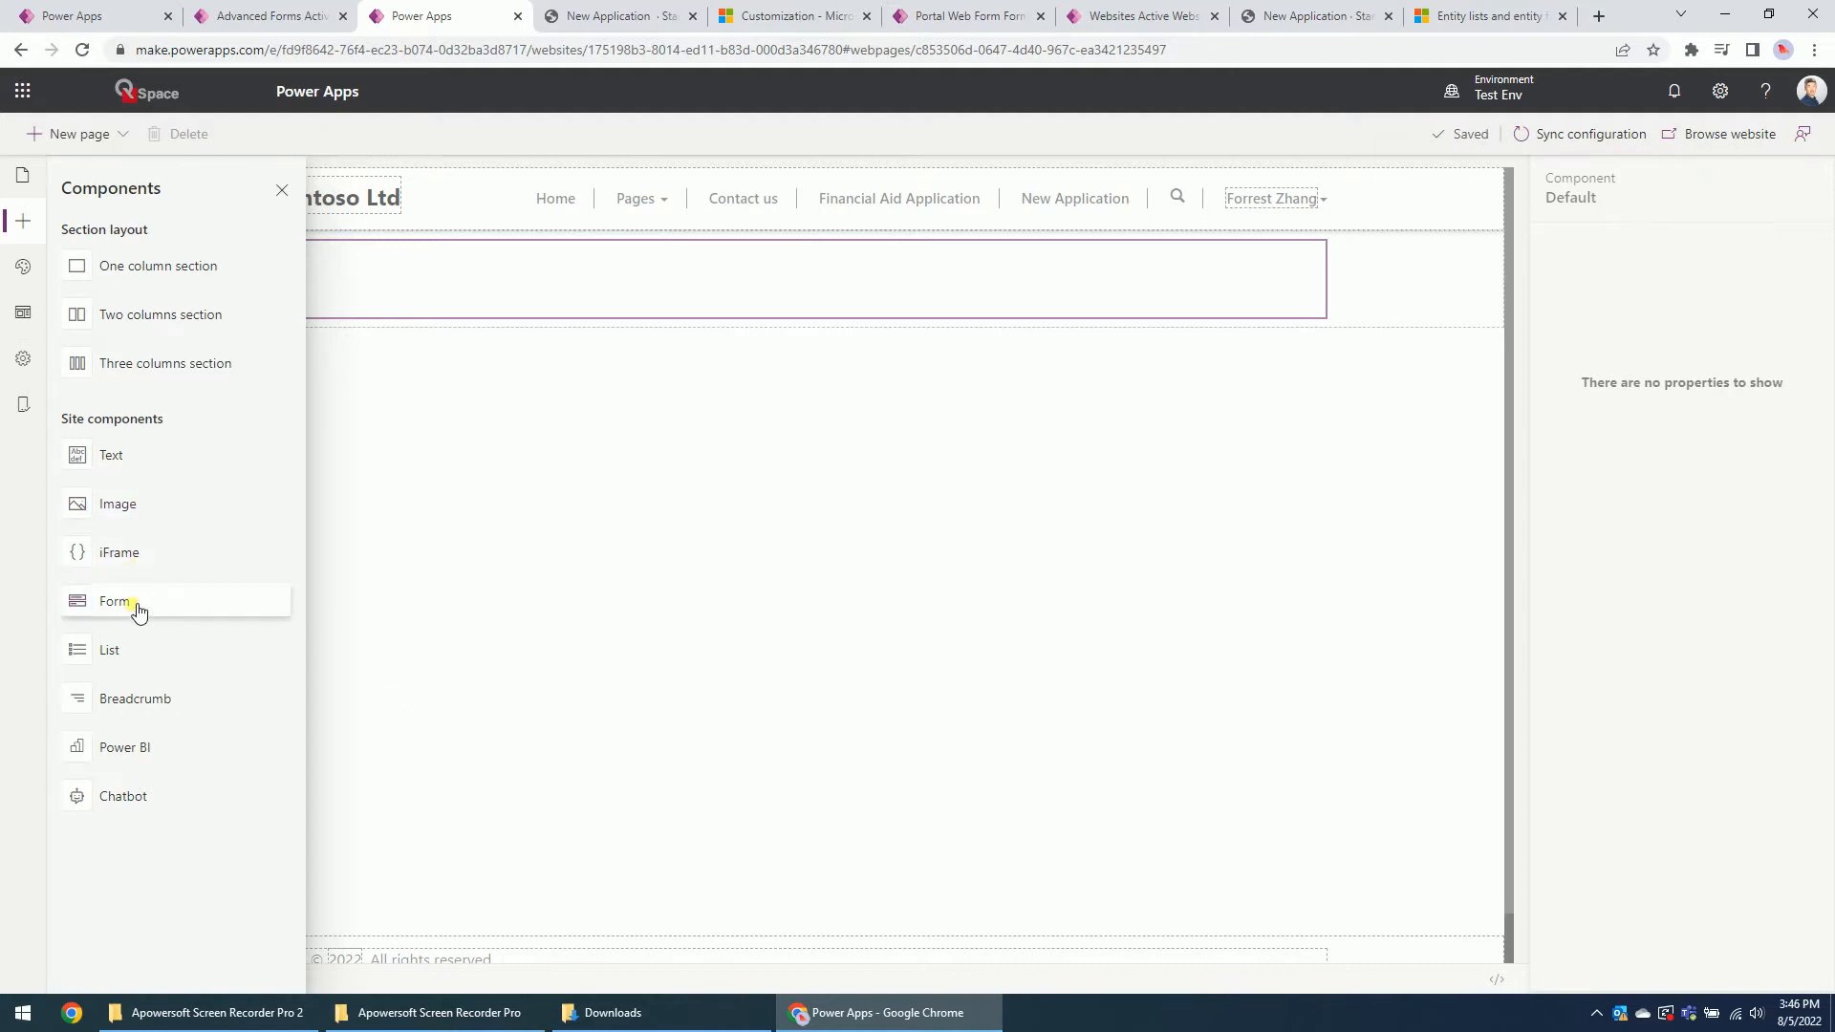
mouse_move(117, 602)
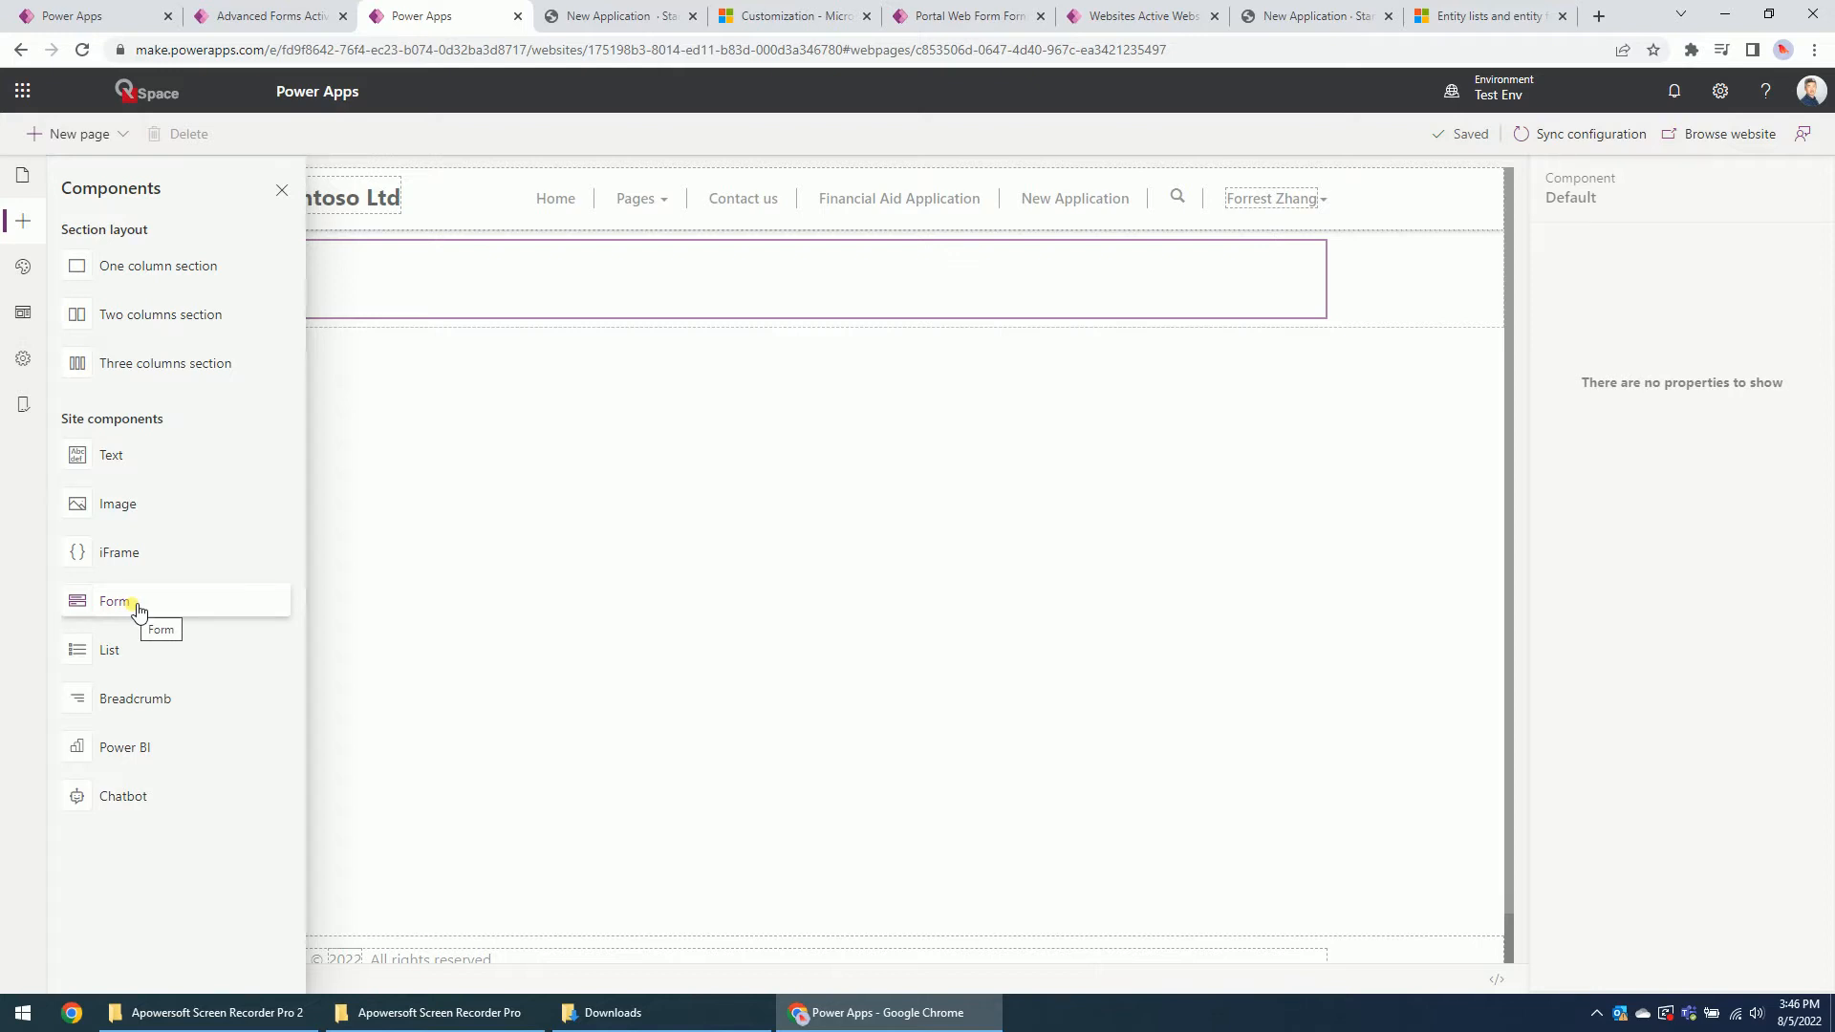
left_click(113, 600)
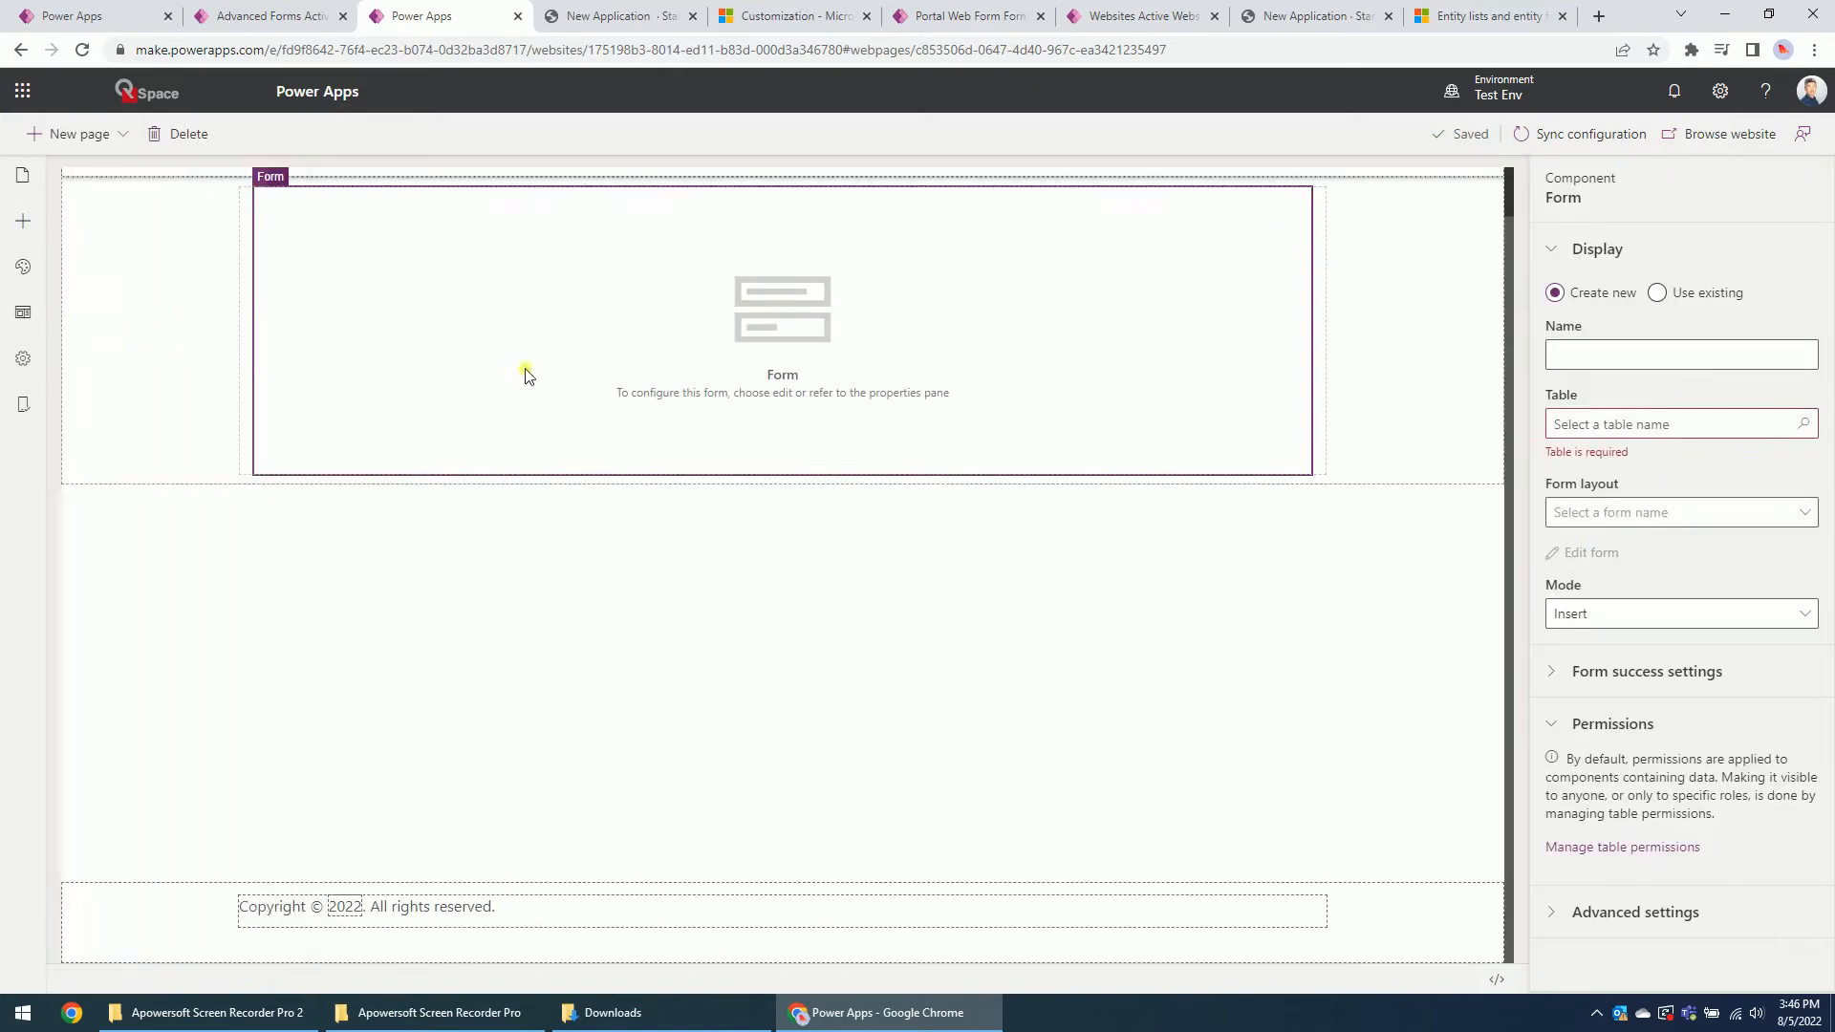
Step: Set the form to Use existing with the New Application form, then go to the page's source code
left_click(1658, 292)
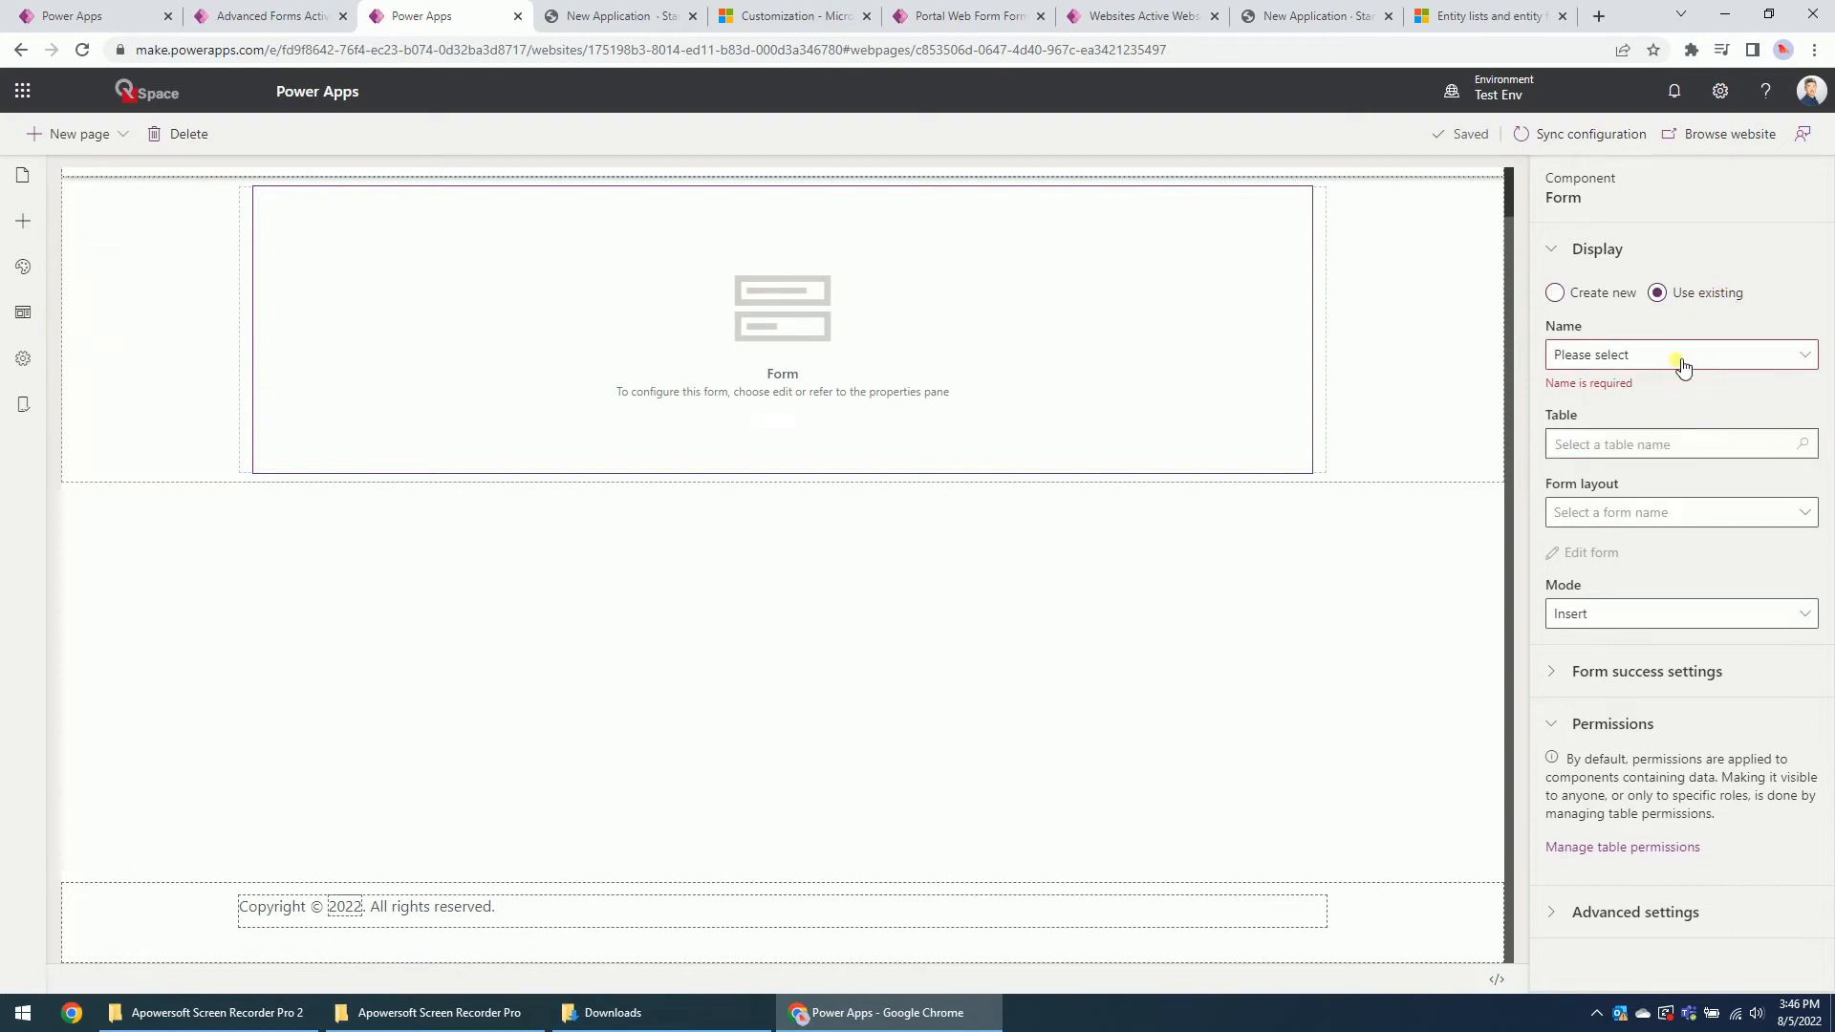
left_click(1681, 355)
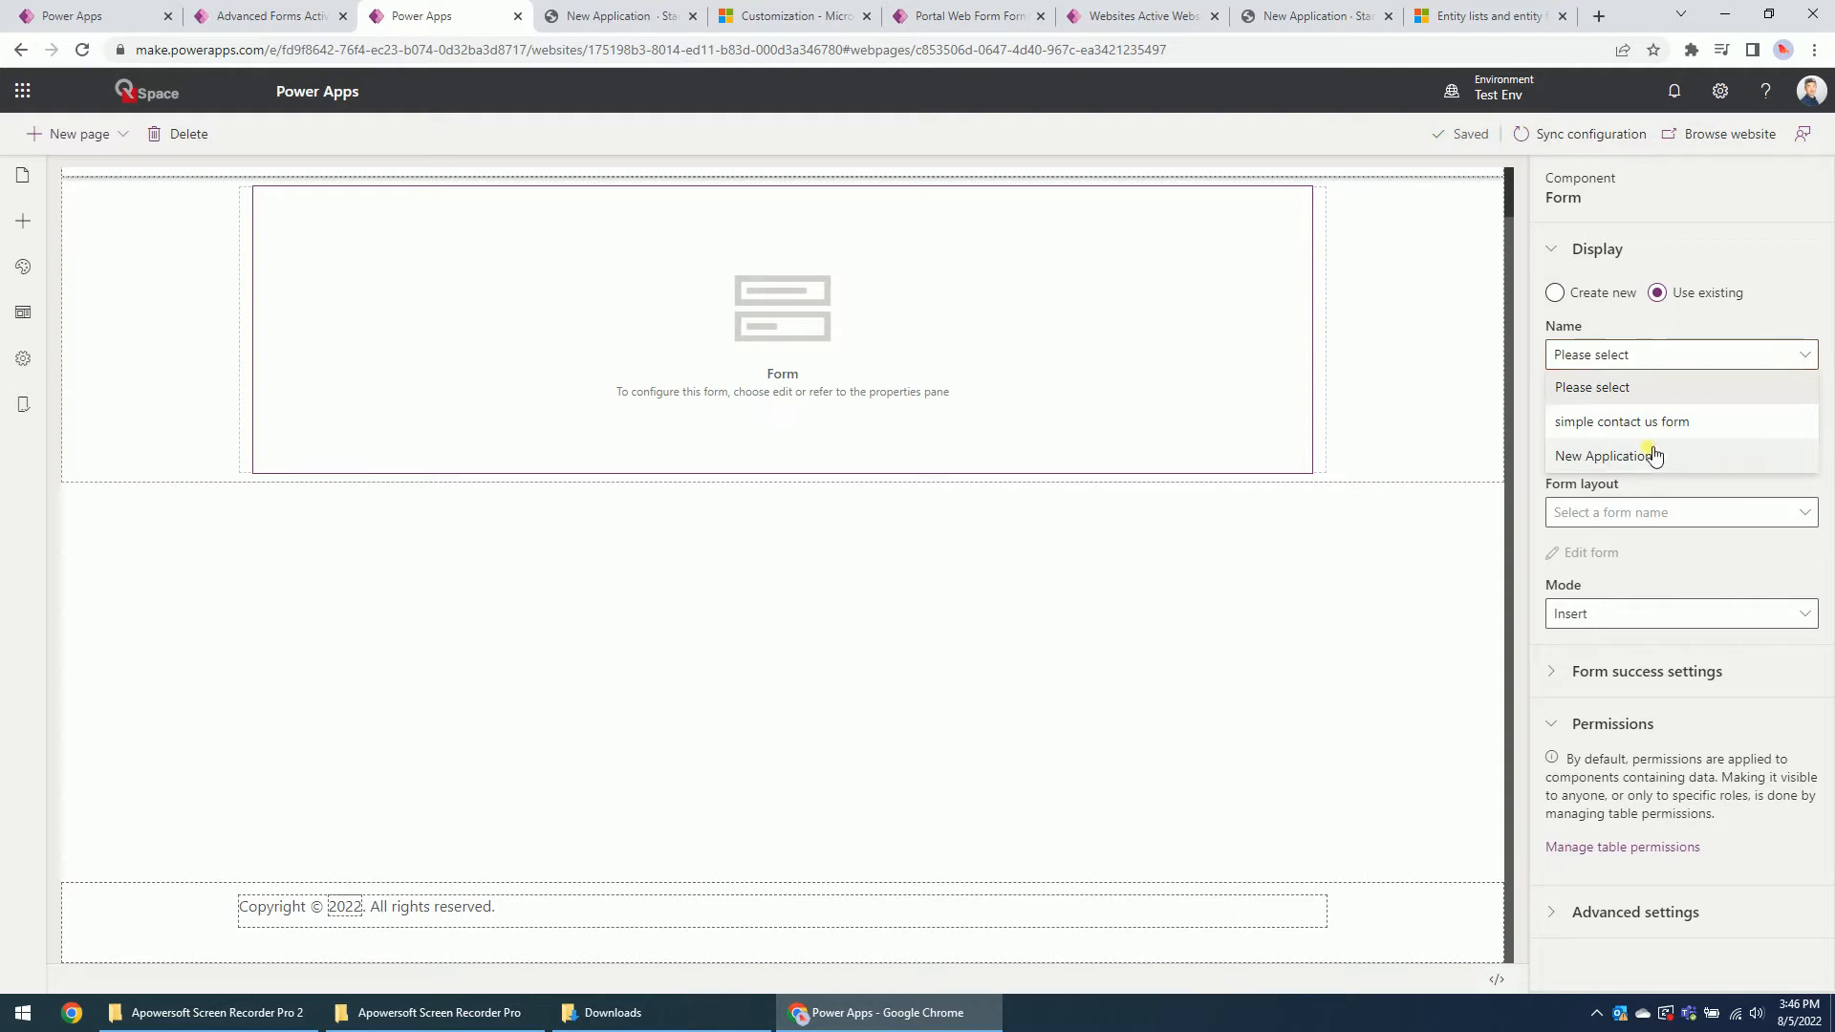
left_click(1609, 455)
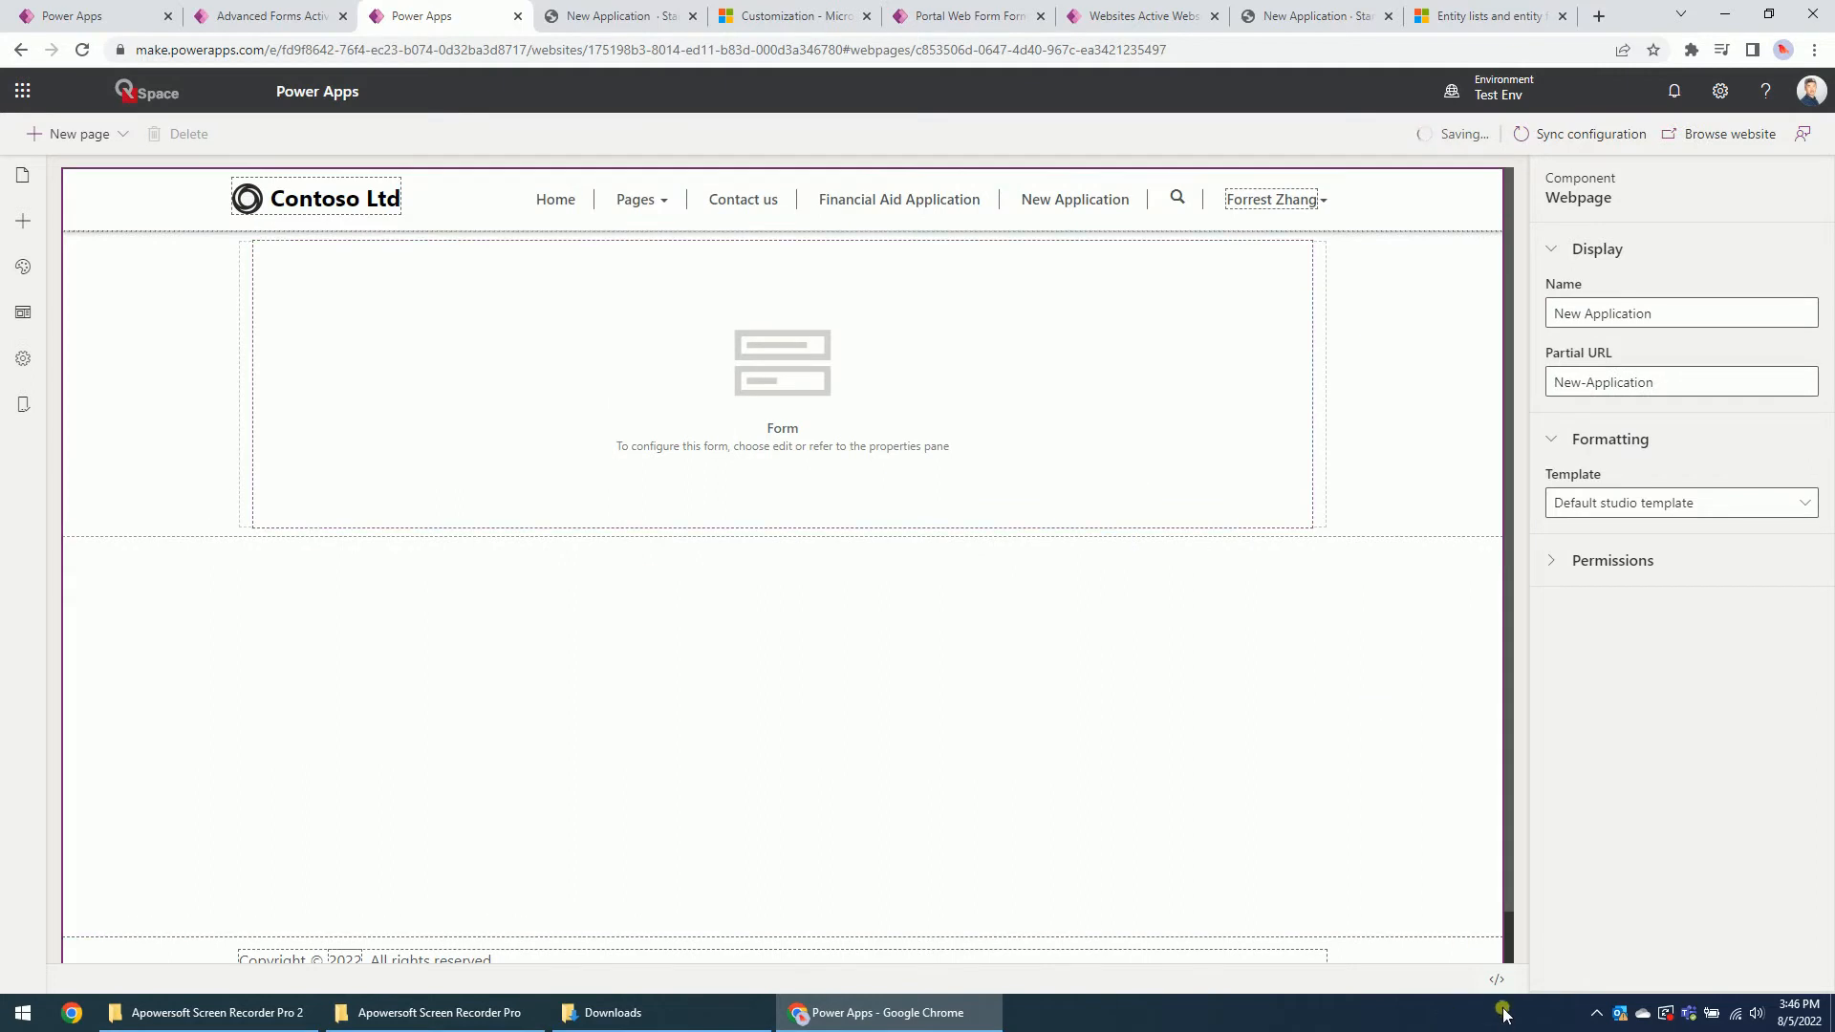
left_click(1495, 979)
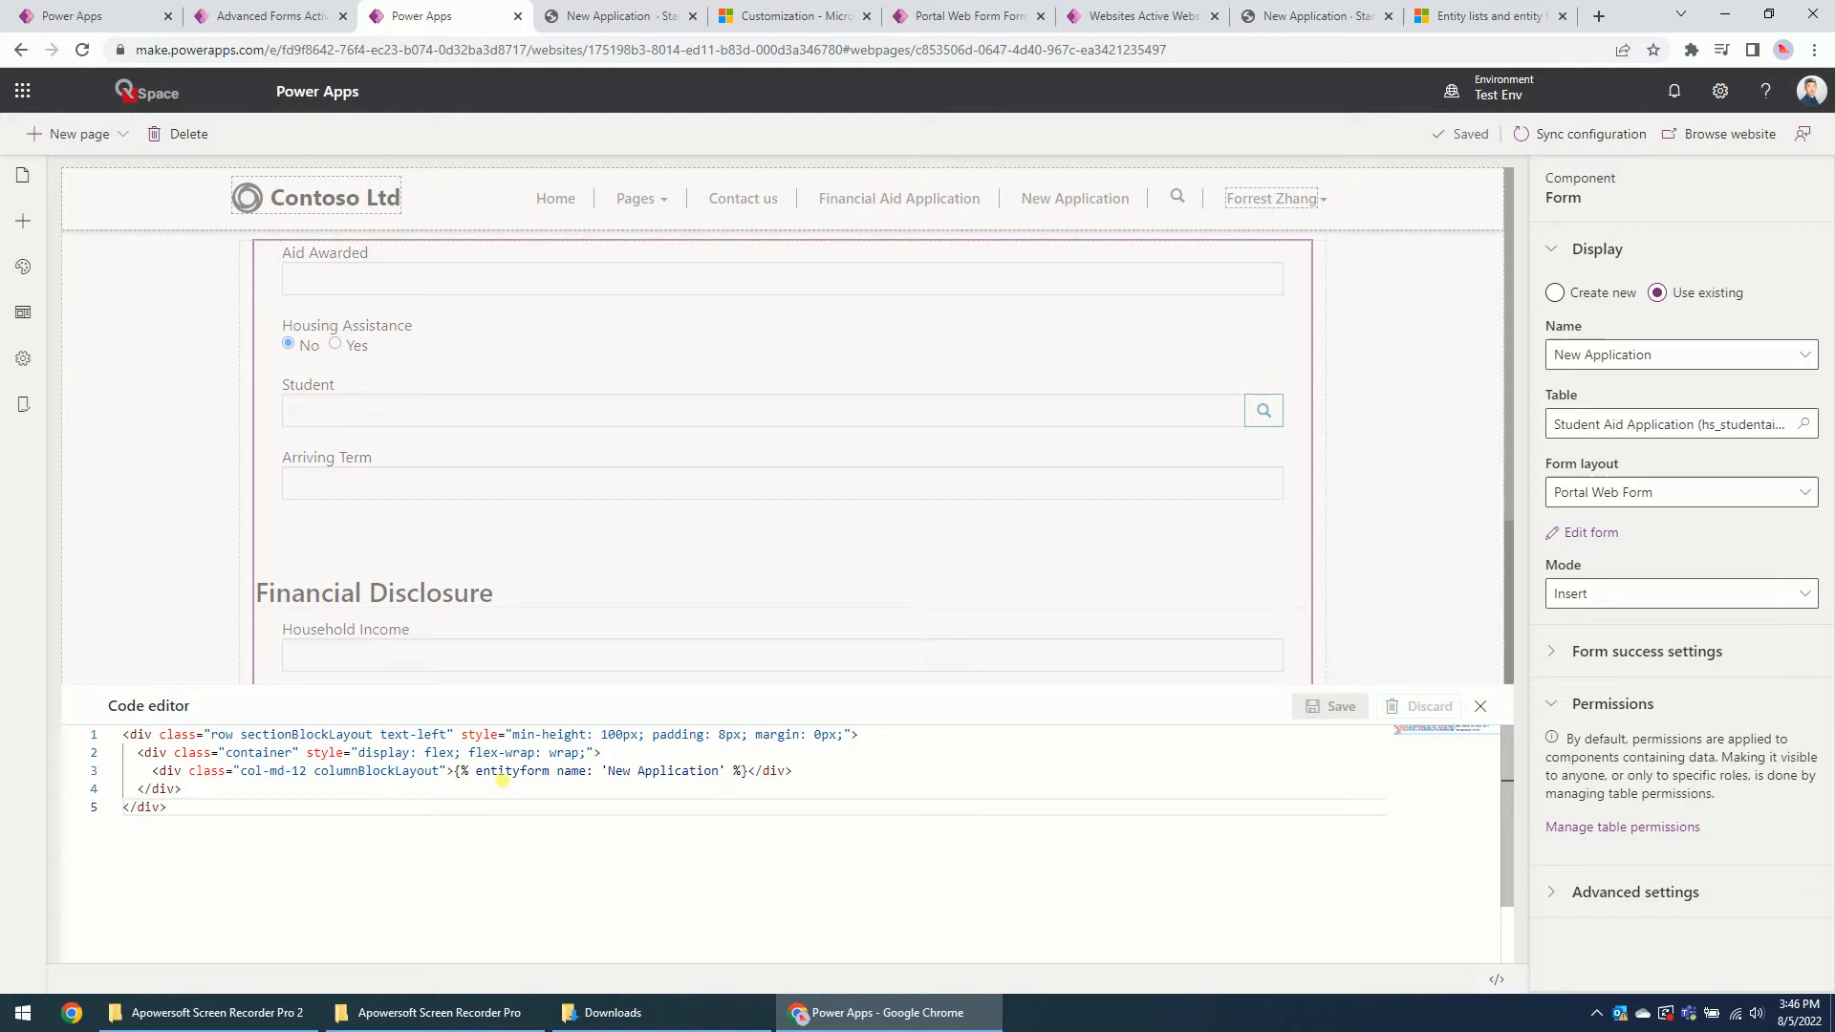
Step: Replace entityform with webform in the Liquid tag, then head to Portal Management's advanced forms
double_click(508, 770)
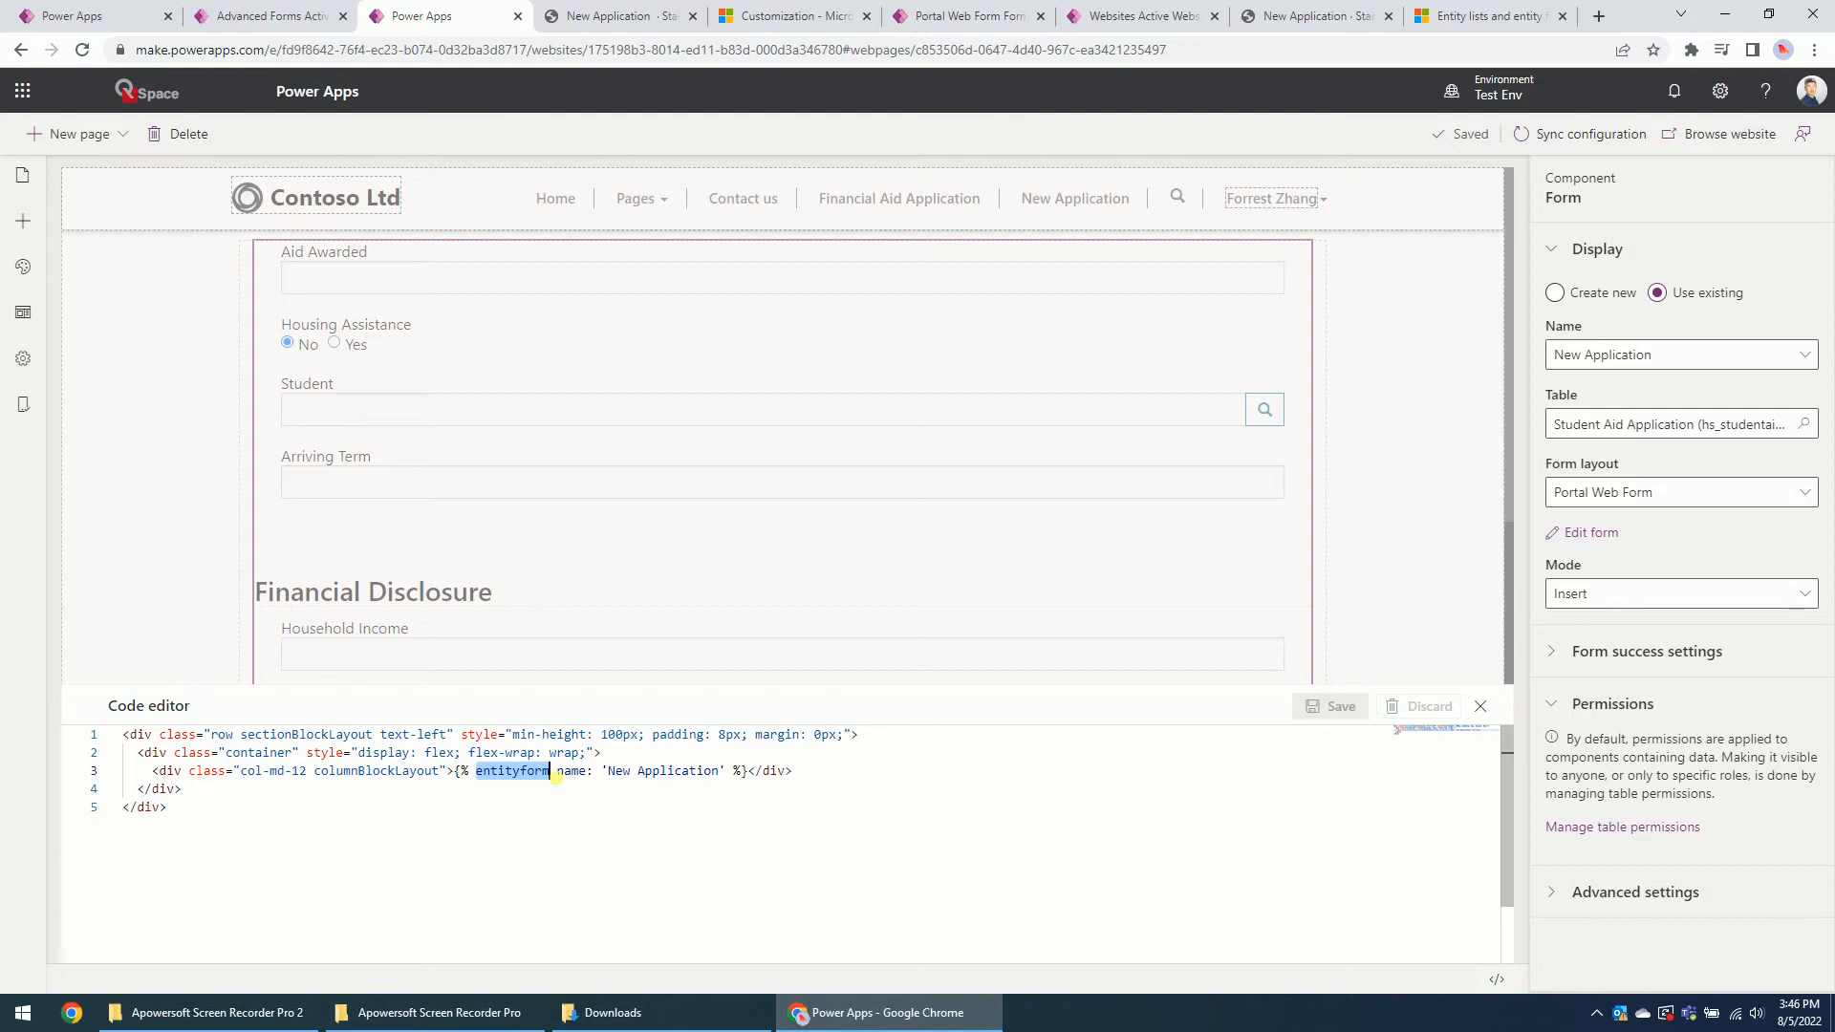
type("we")
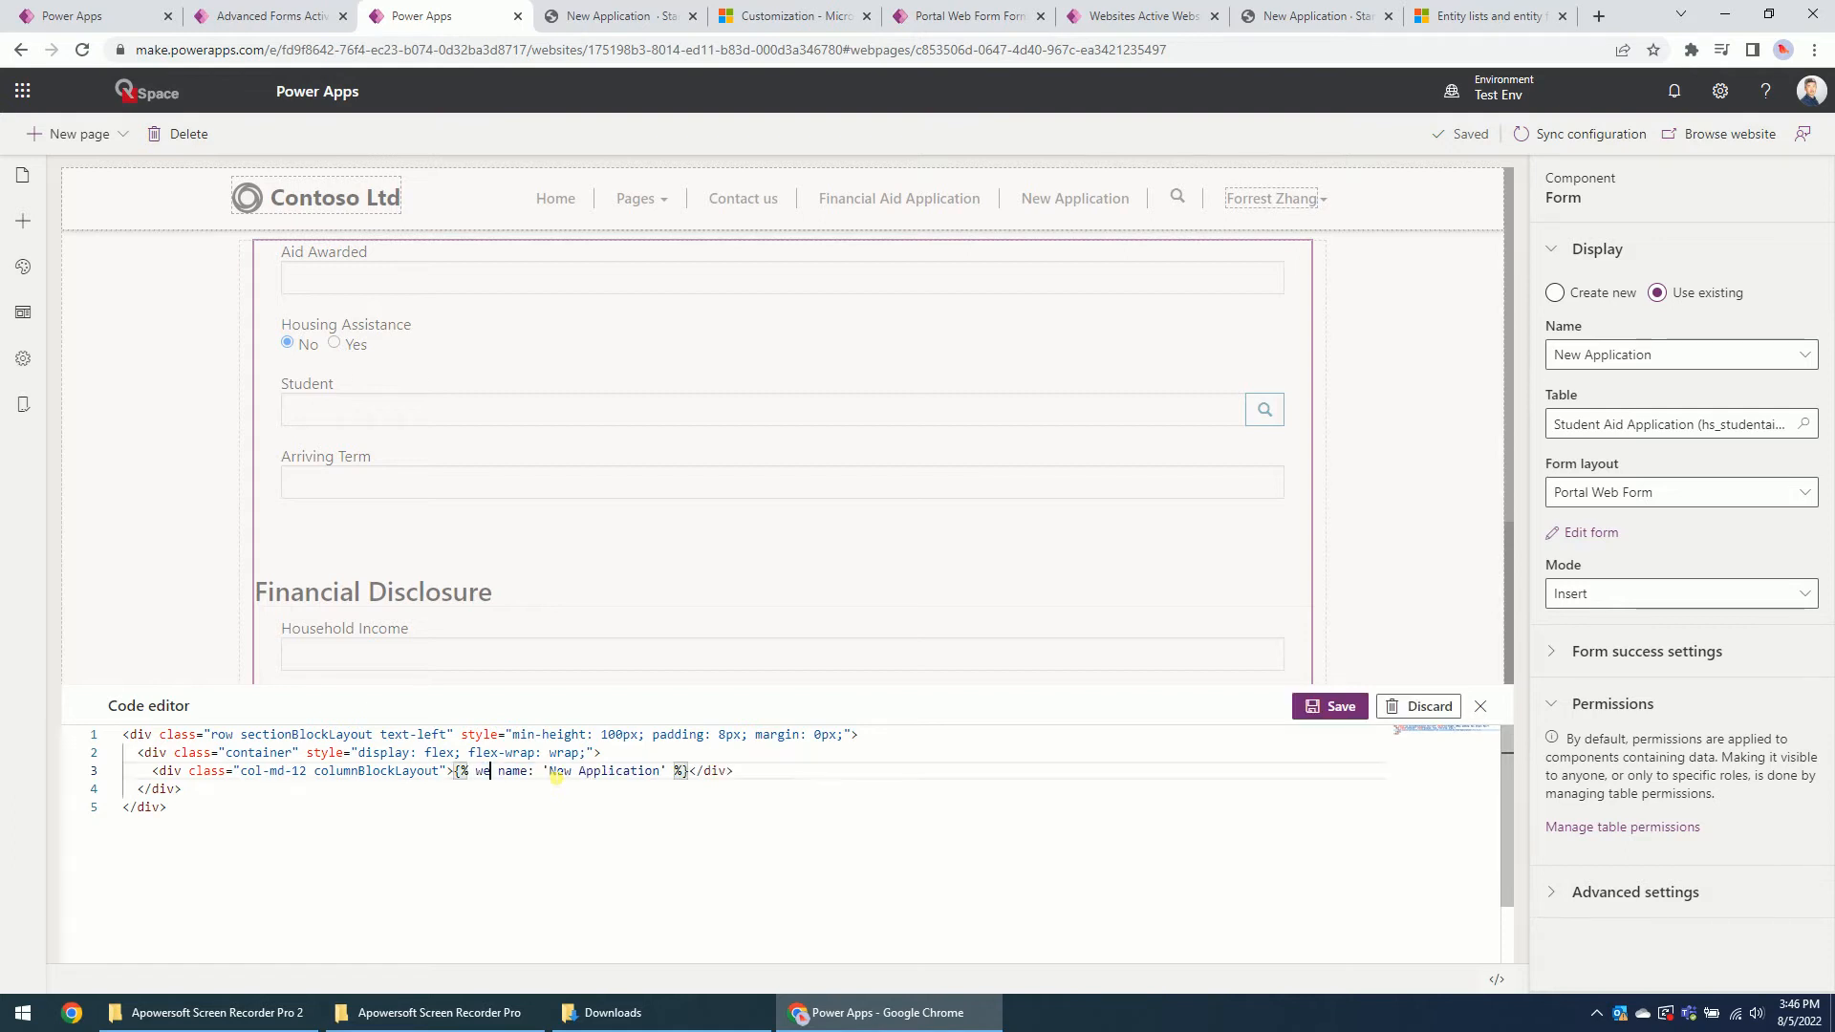
type("bform")
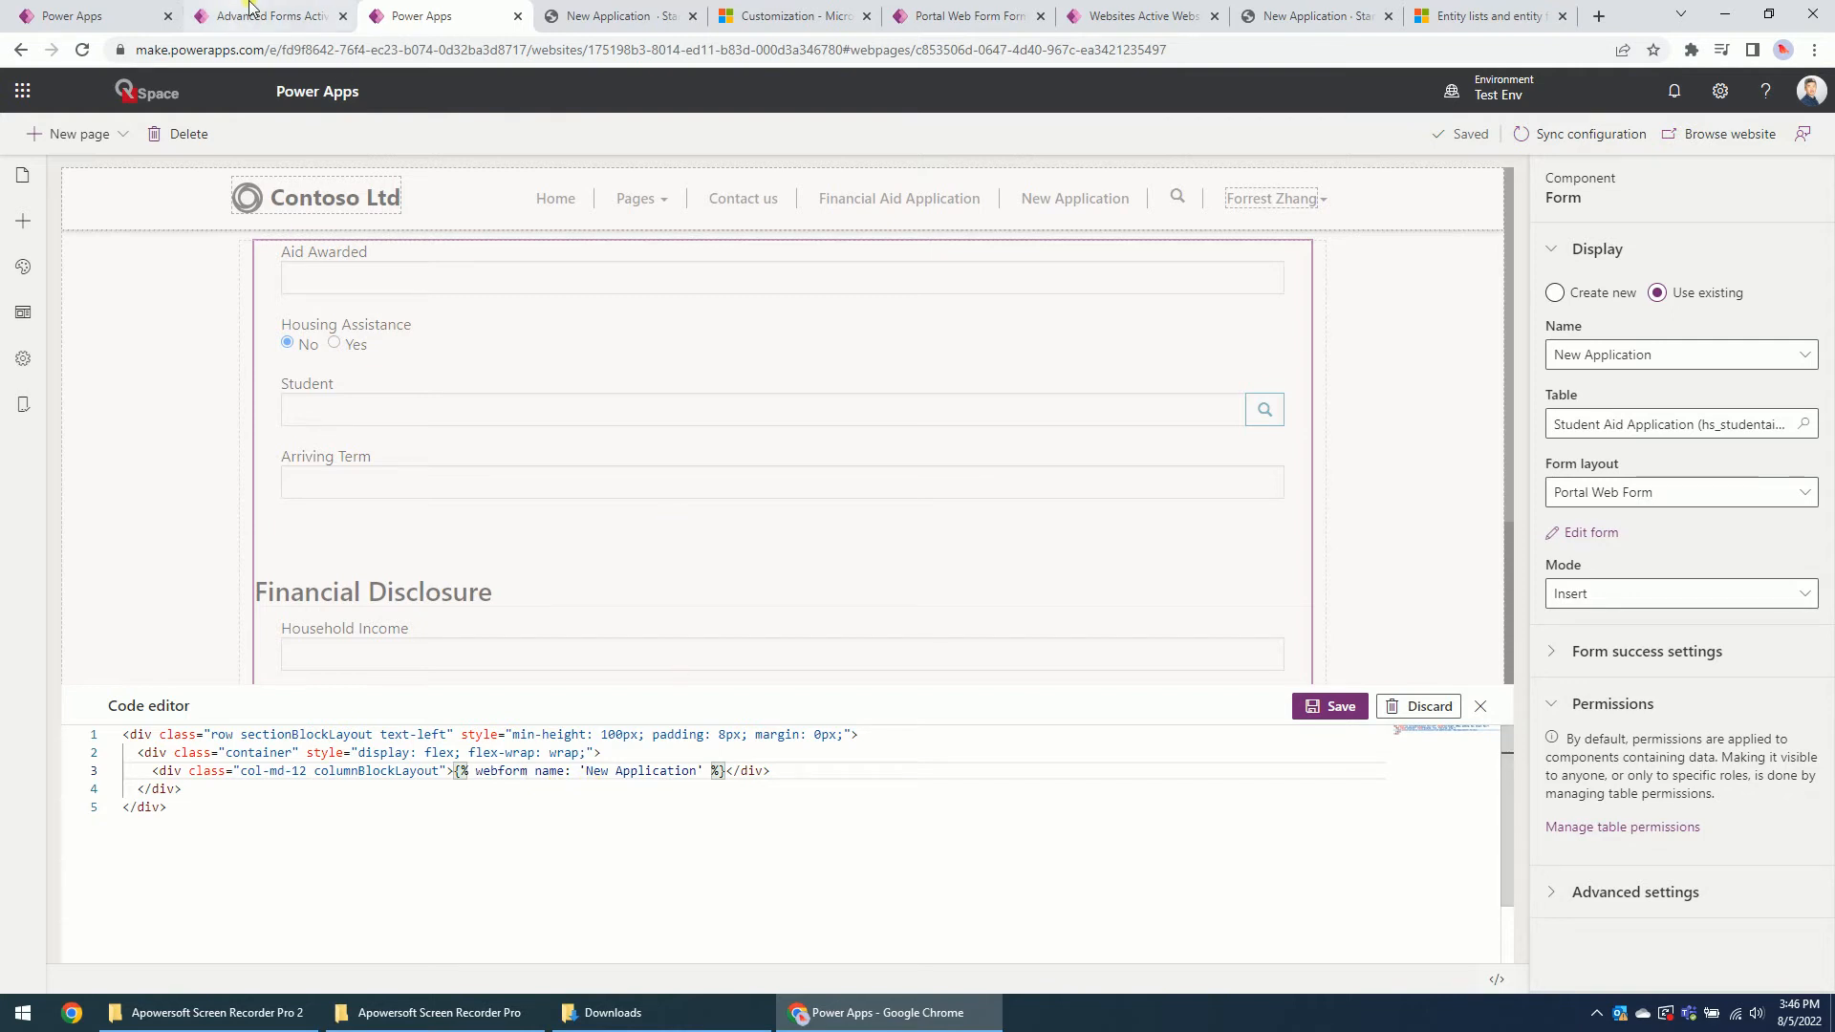
left_click(270, 16)
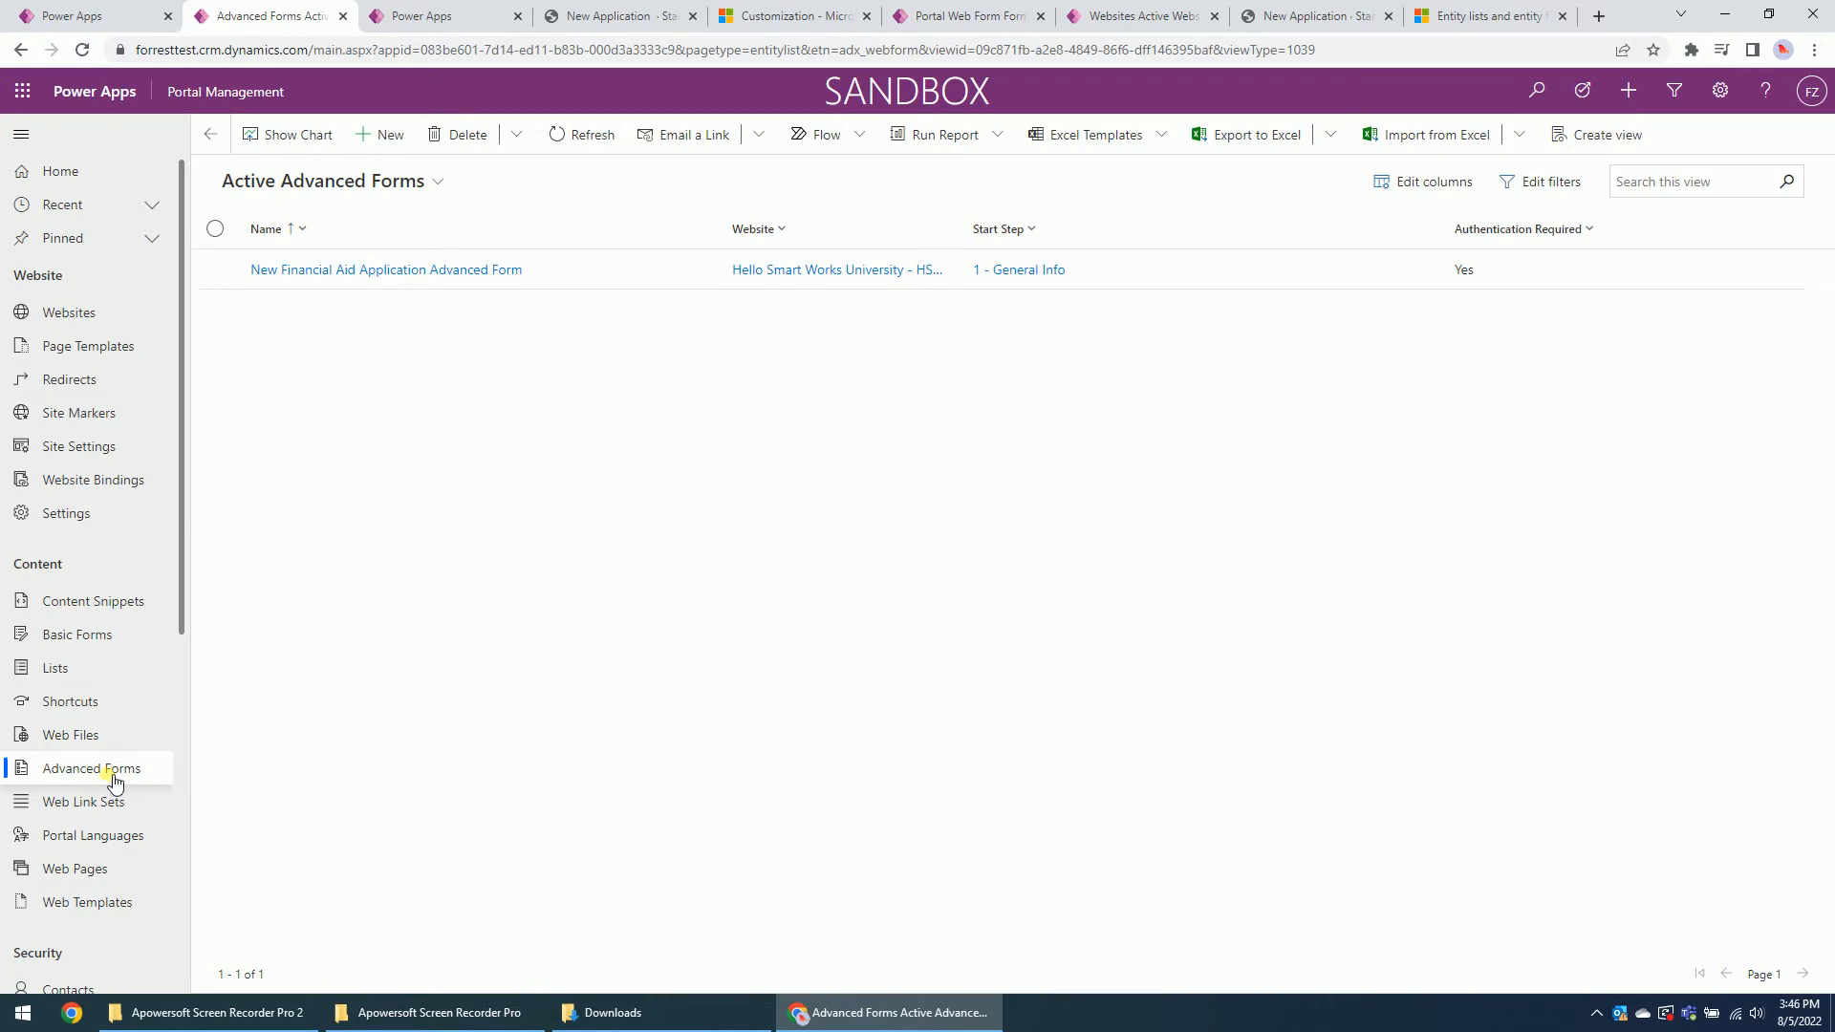
mouse_move(92, 768)
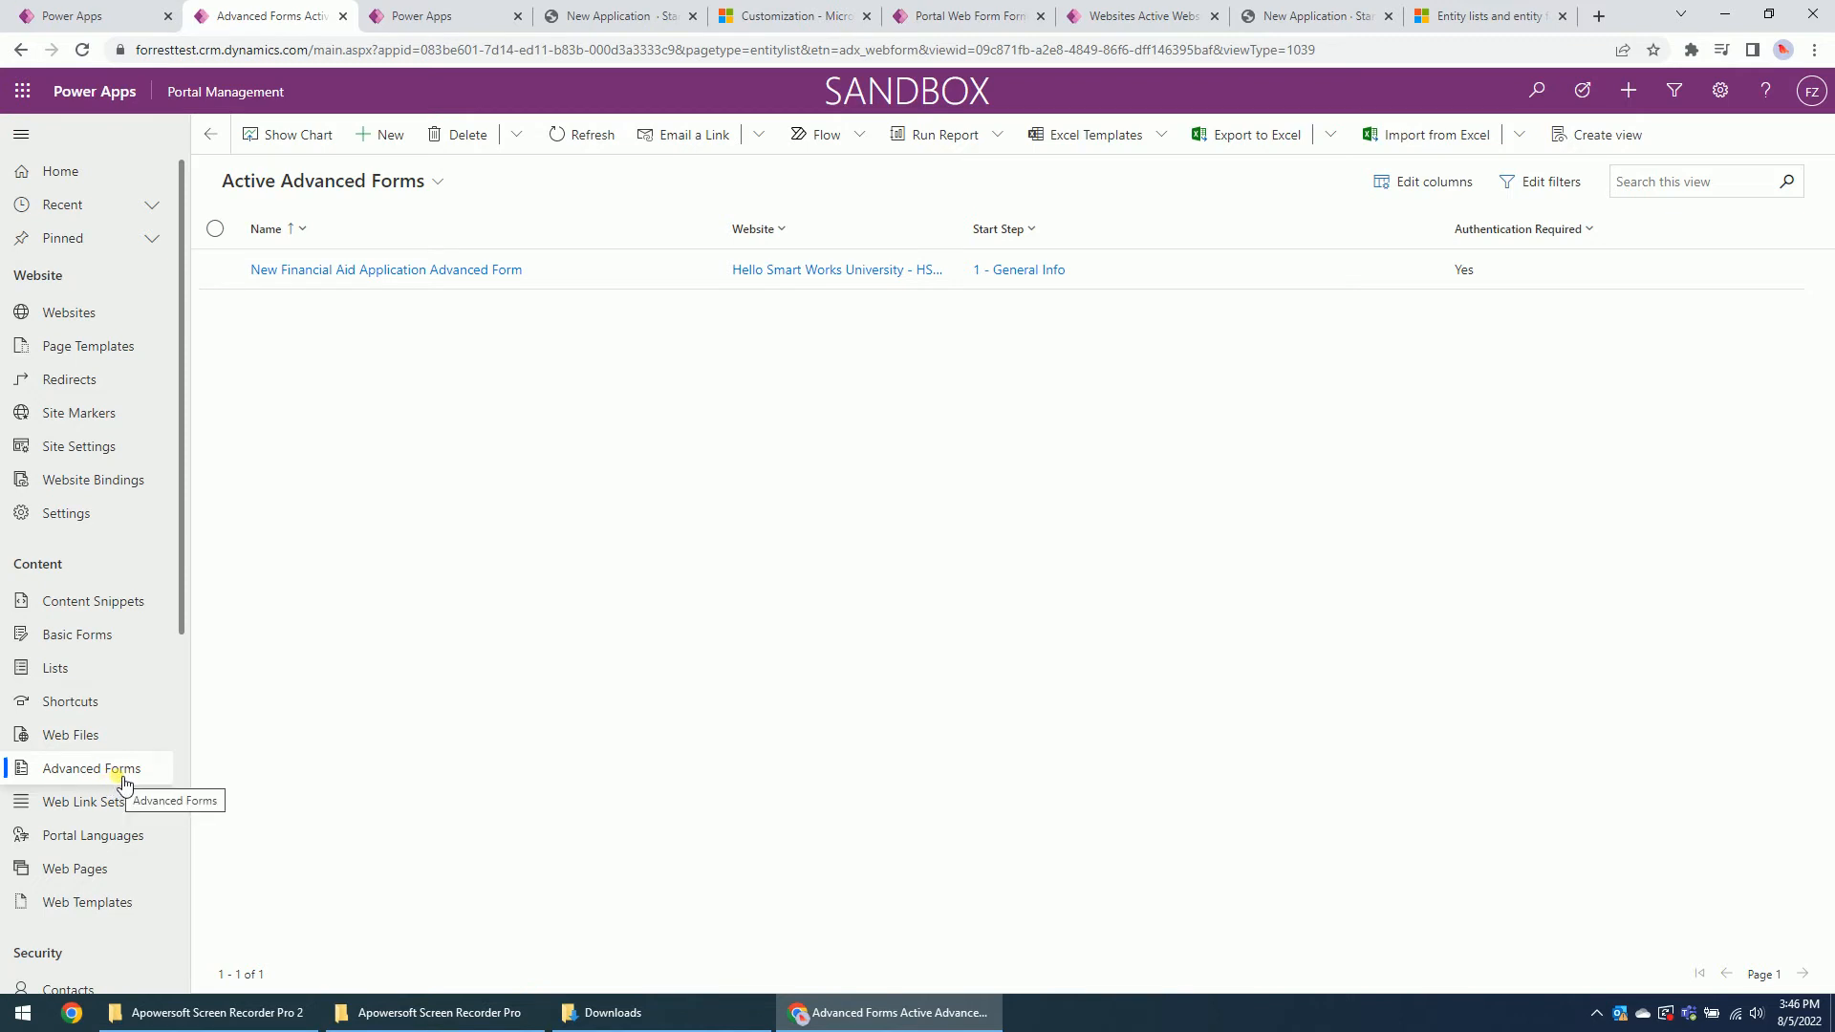
mouse_move(260, 269)
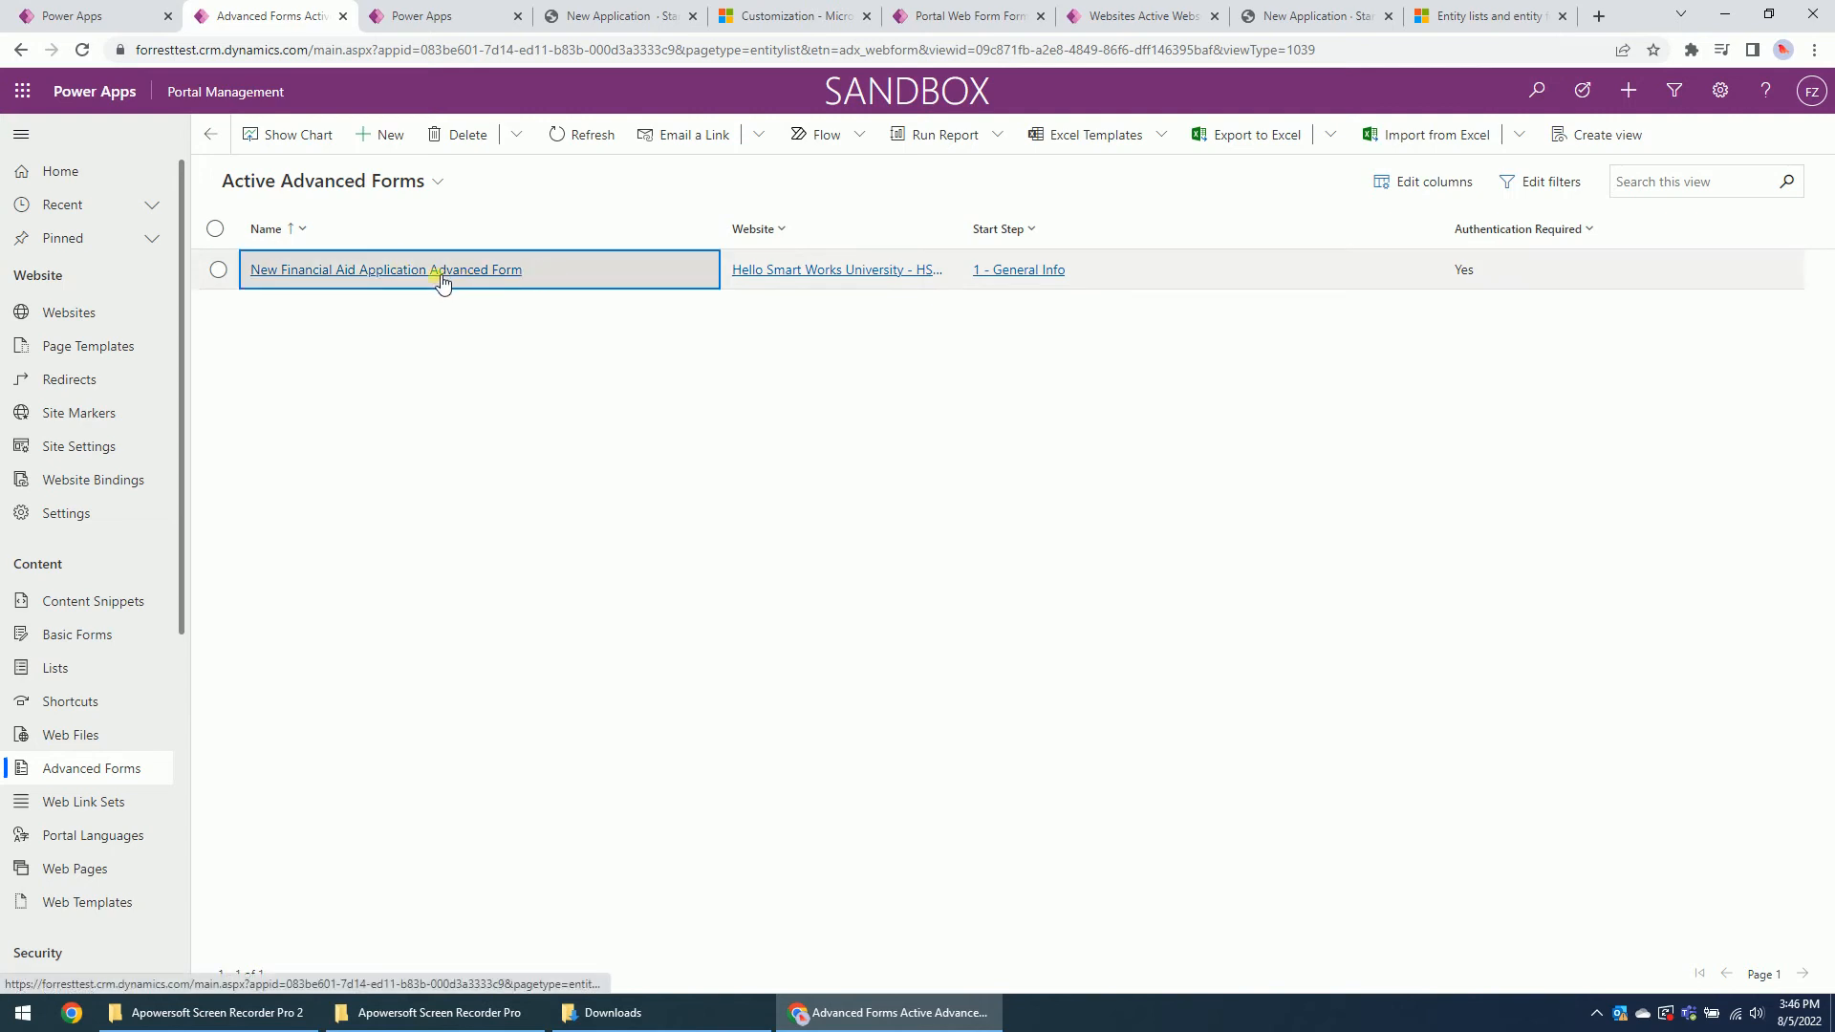
Step: Open the New Financial Aid Application Advanced Form record from the active advanced forms list
left_click(386, 270)
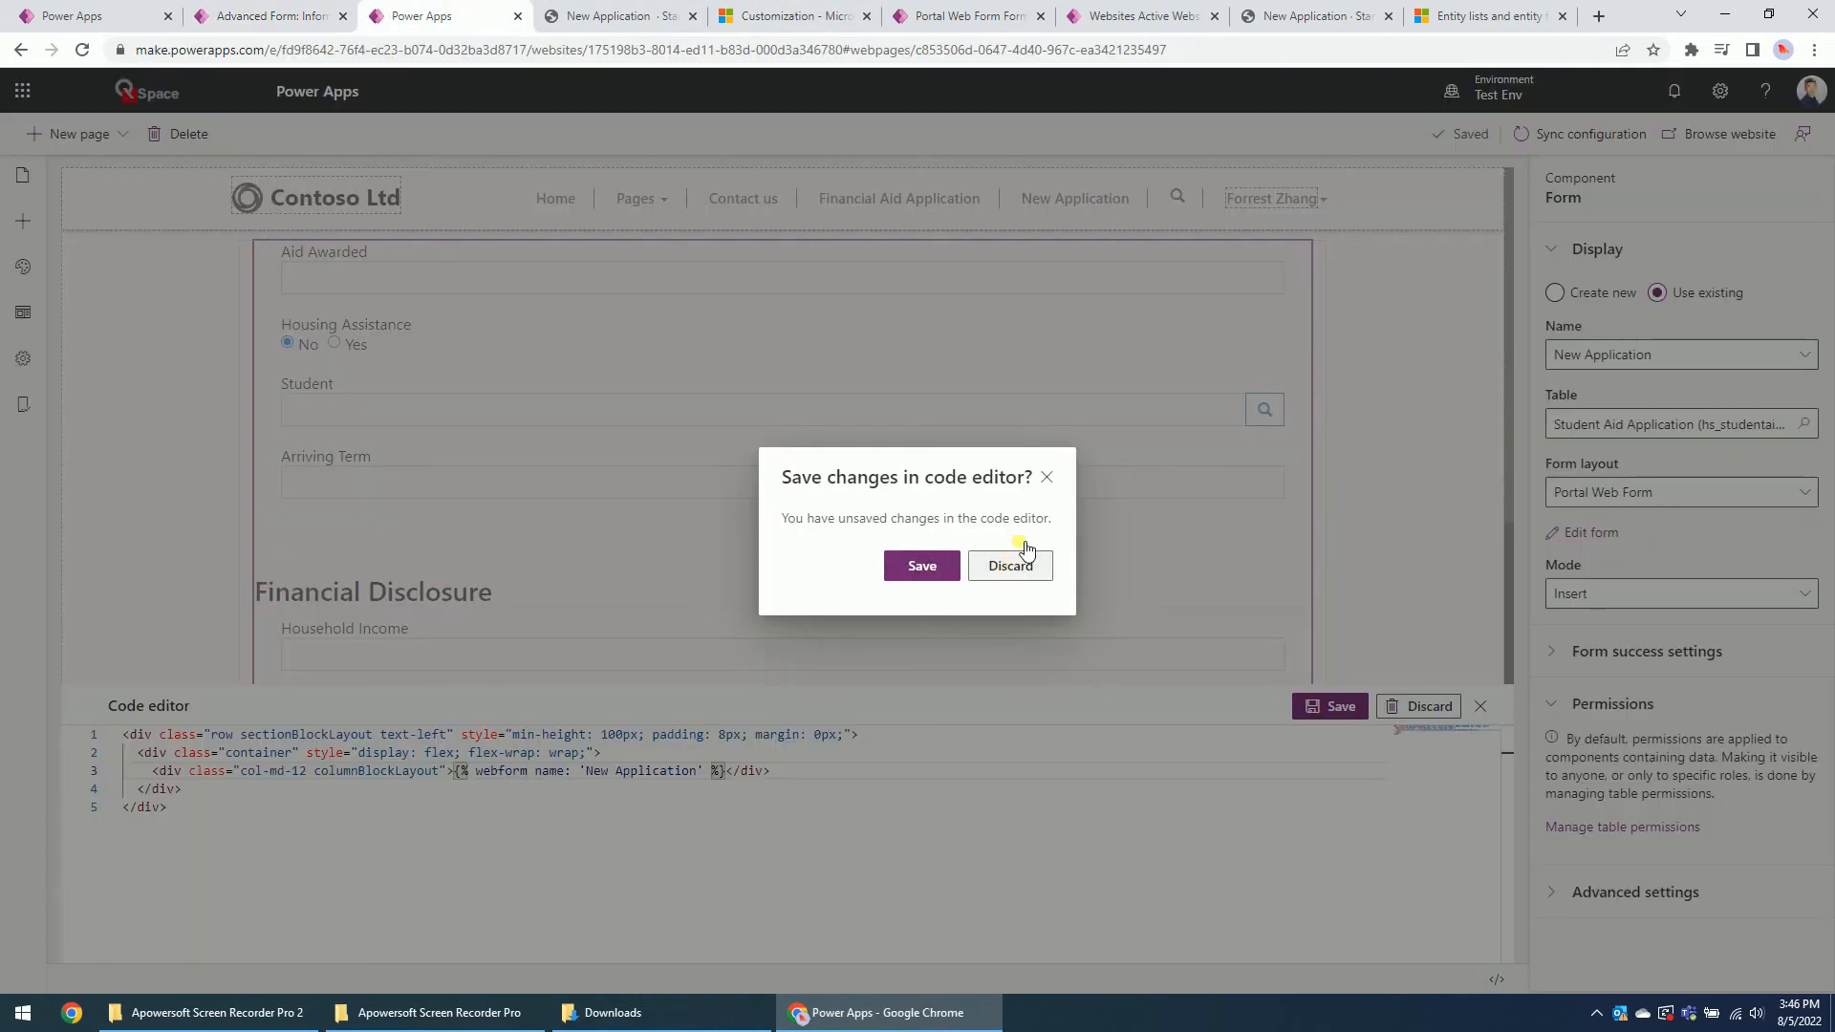
Step: Point the webform tag at New Financial Aid Application Advanced Form and save the page code
left_click(1010, 566)
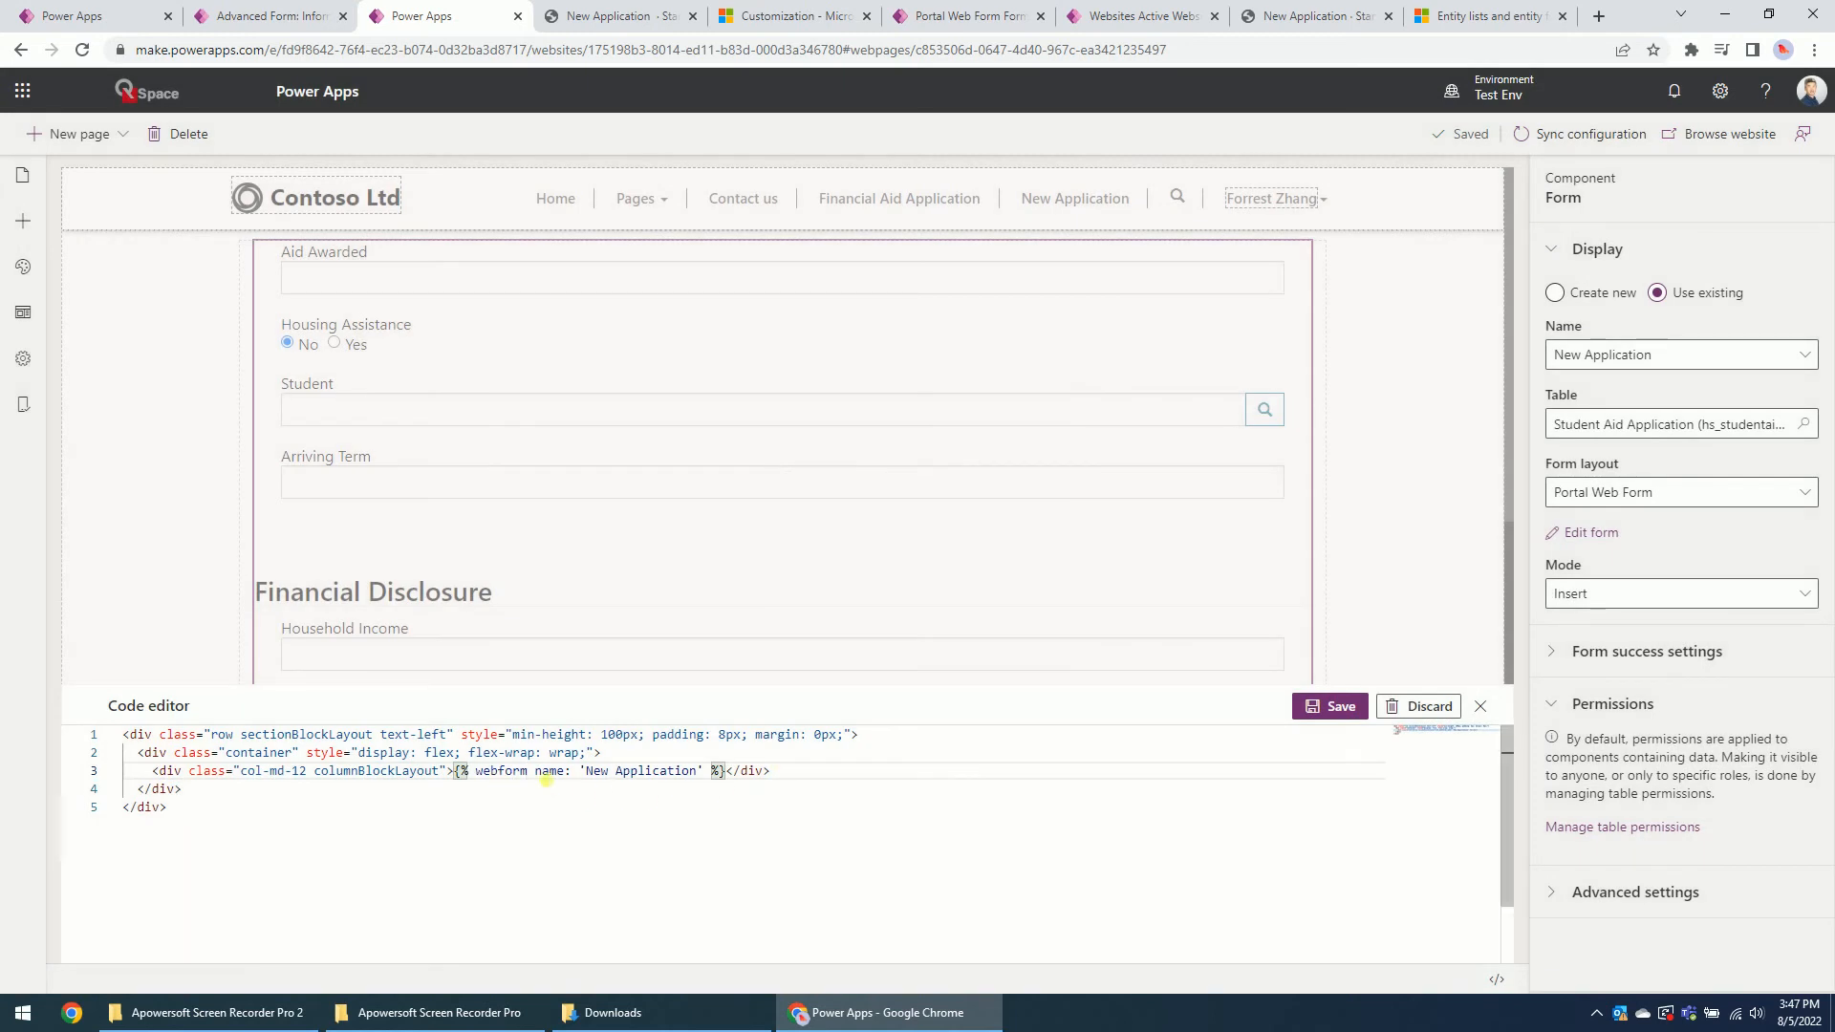
double_click(642, 771)
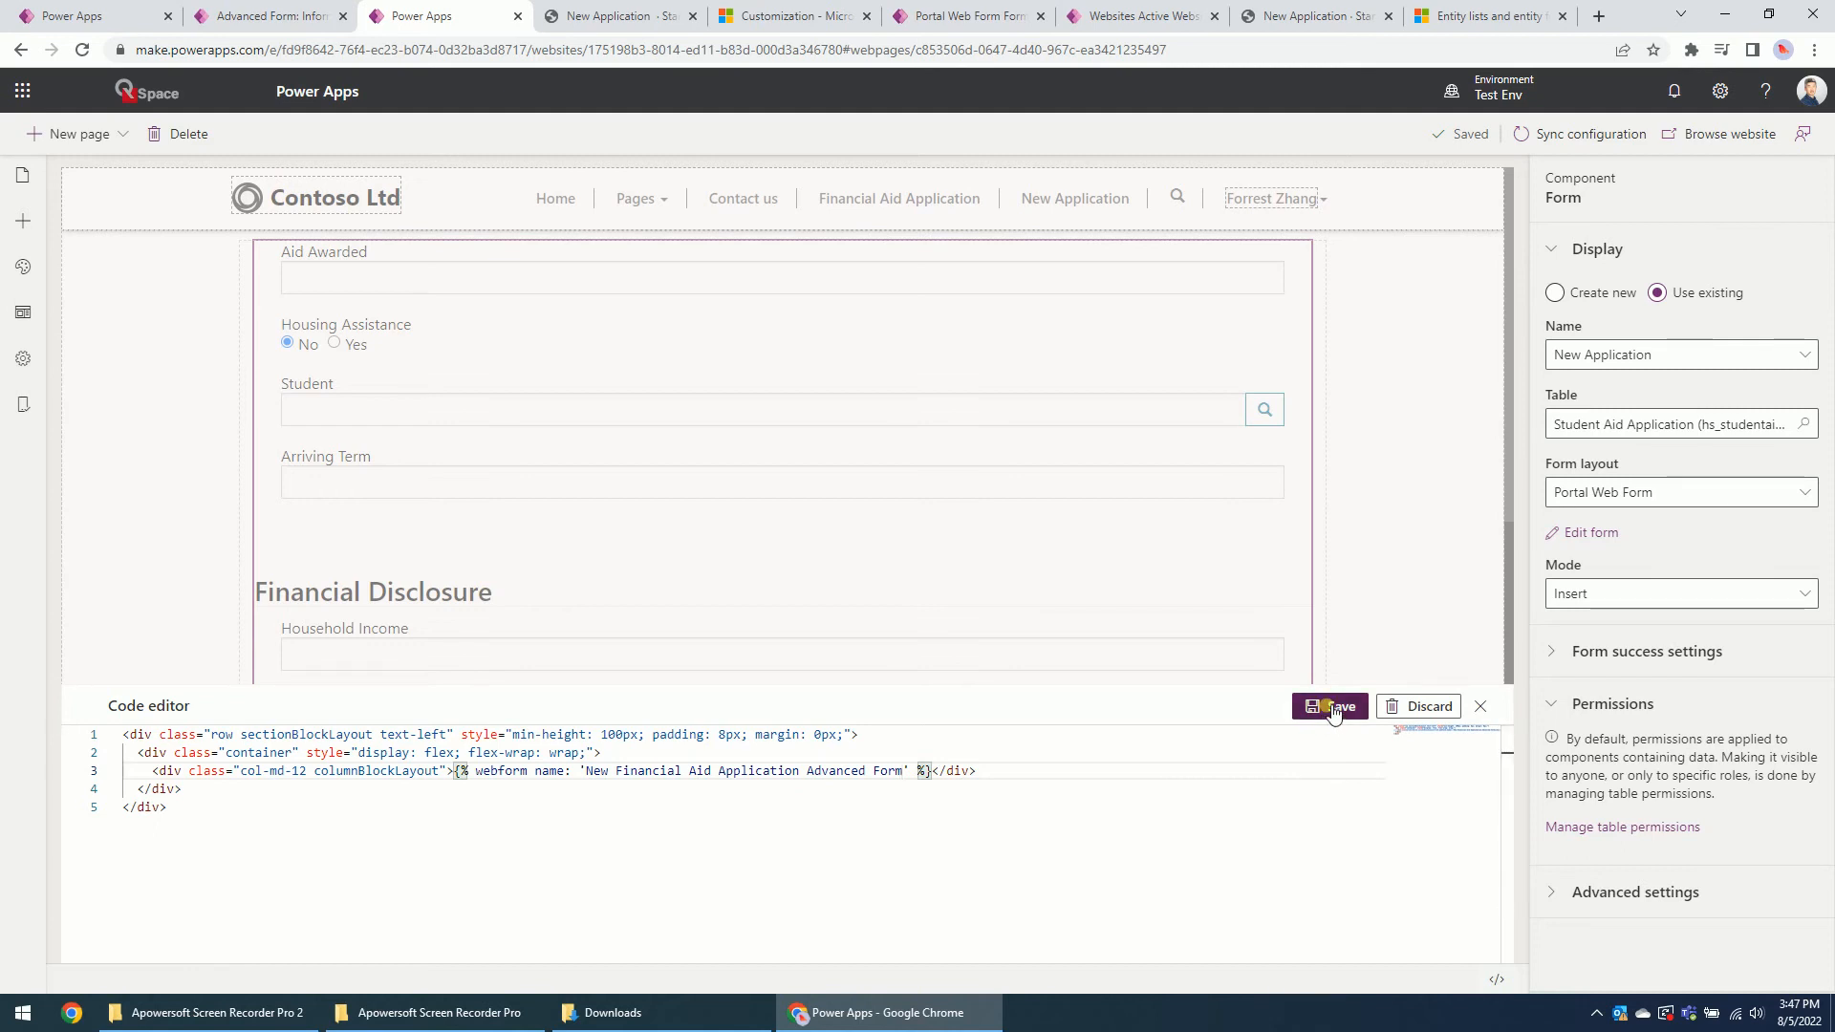
left_click(1330, 705)
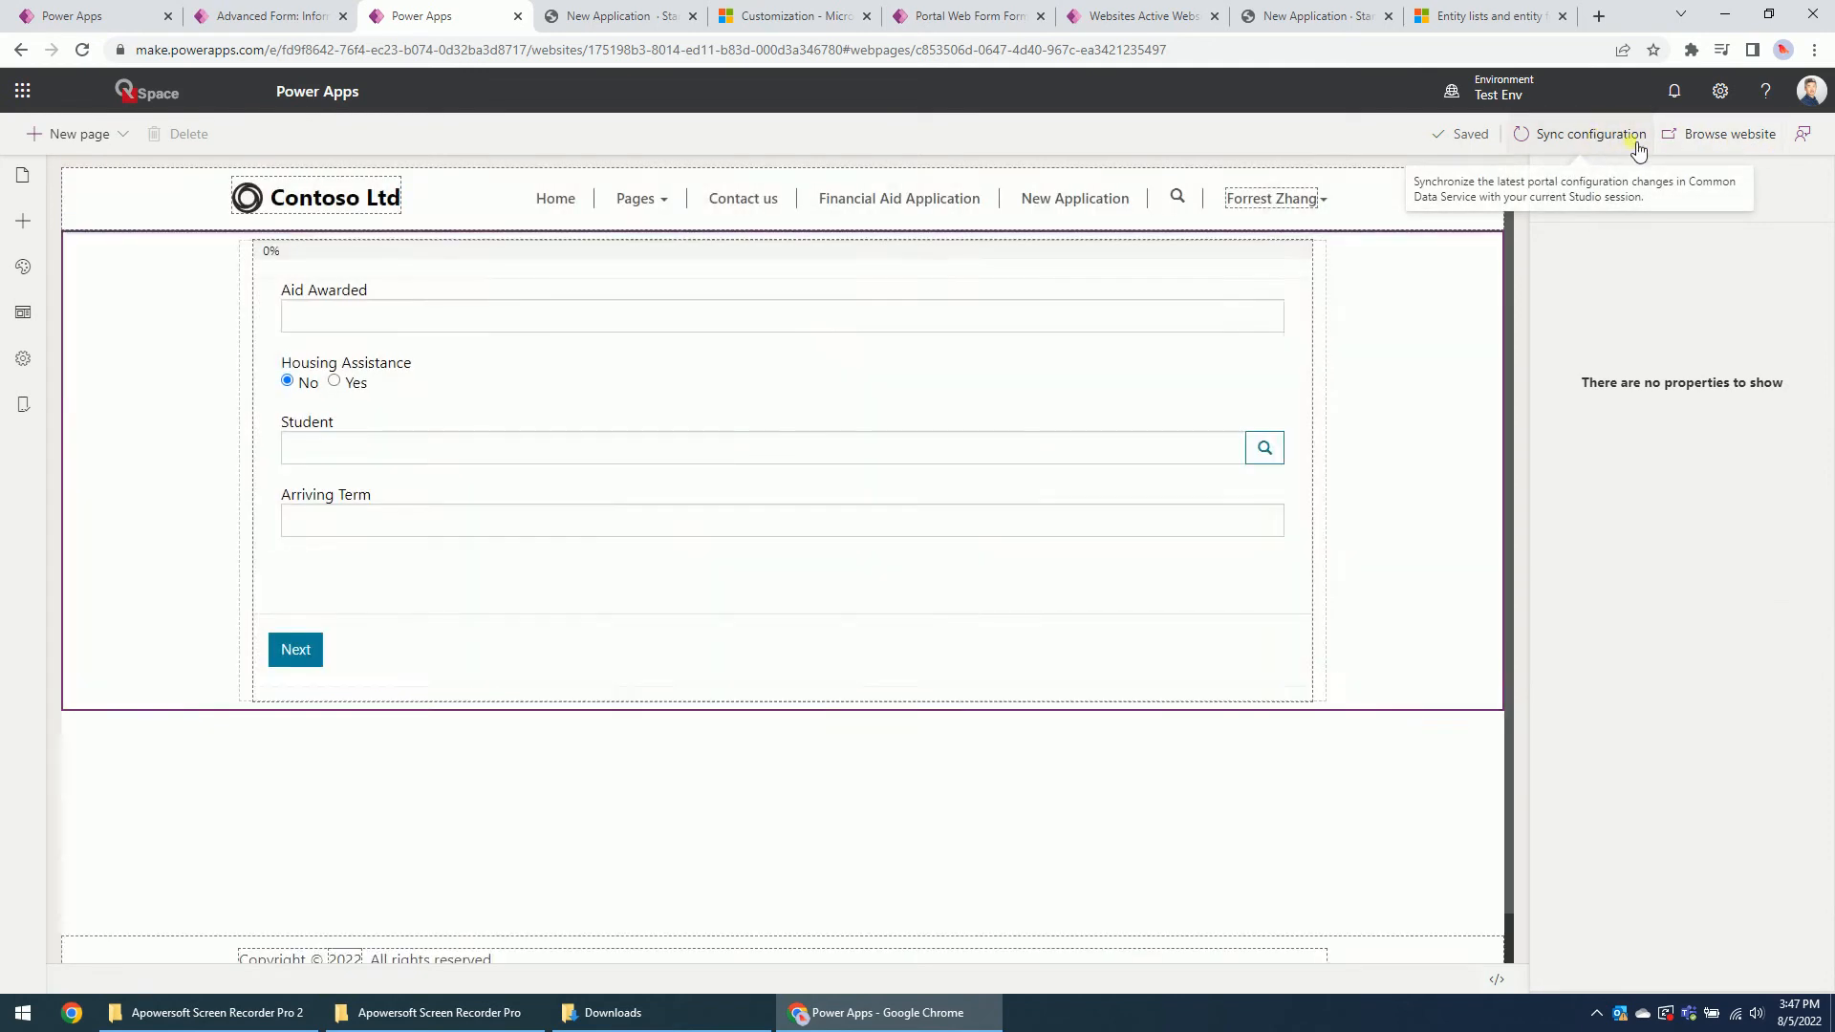
Step: Sync the portal configuration and browse the New Application page on the live site
left_click(1588, 133)
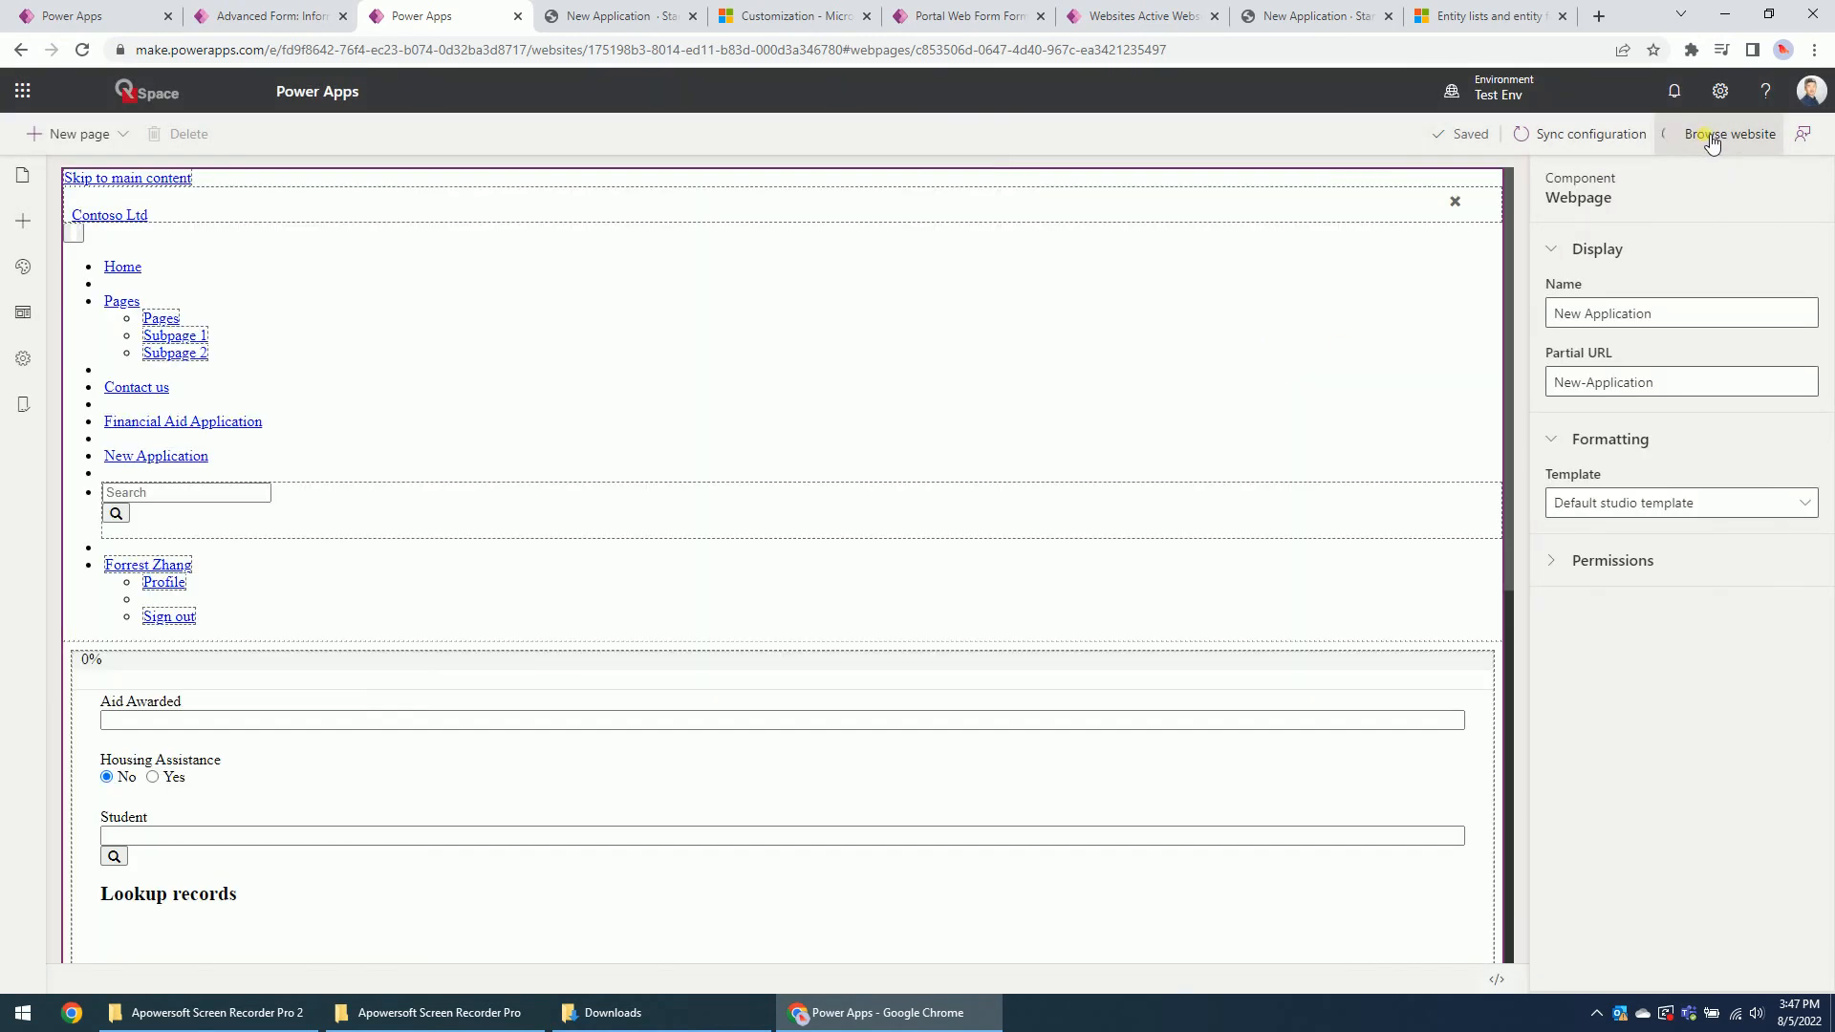
left_click(1730, 134)
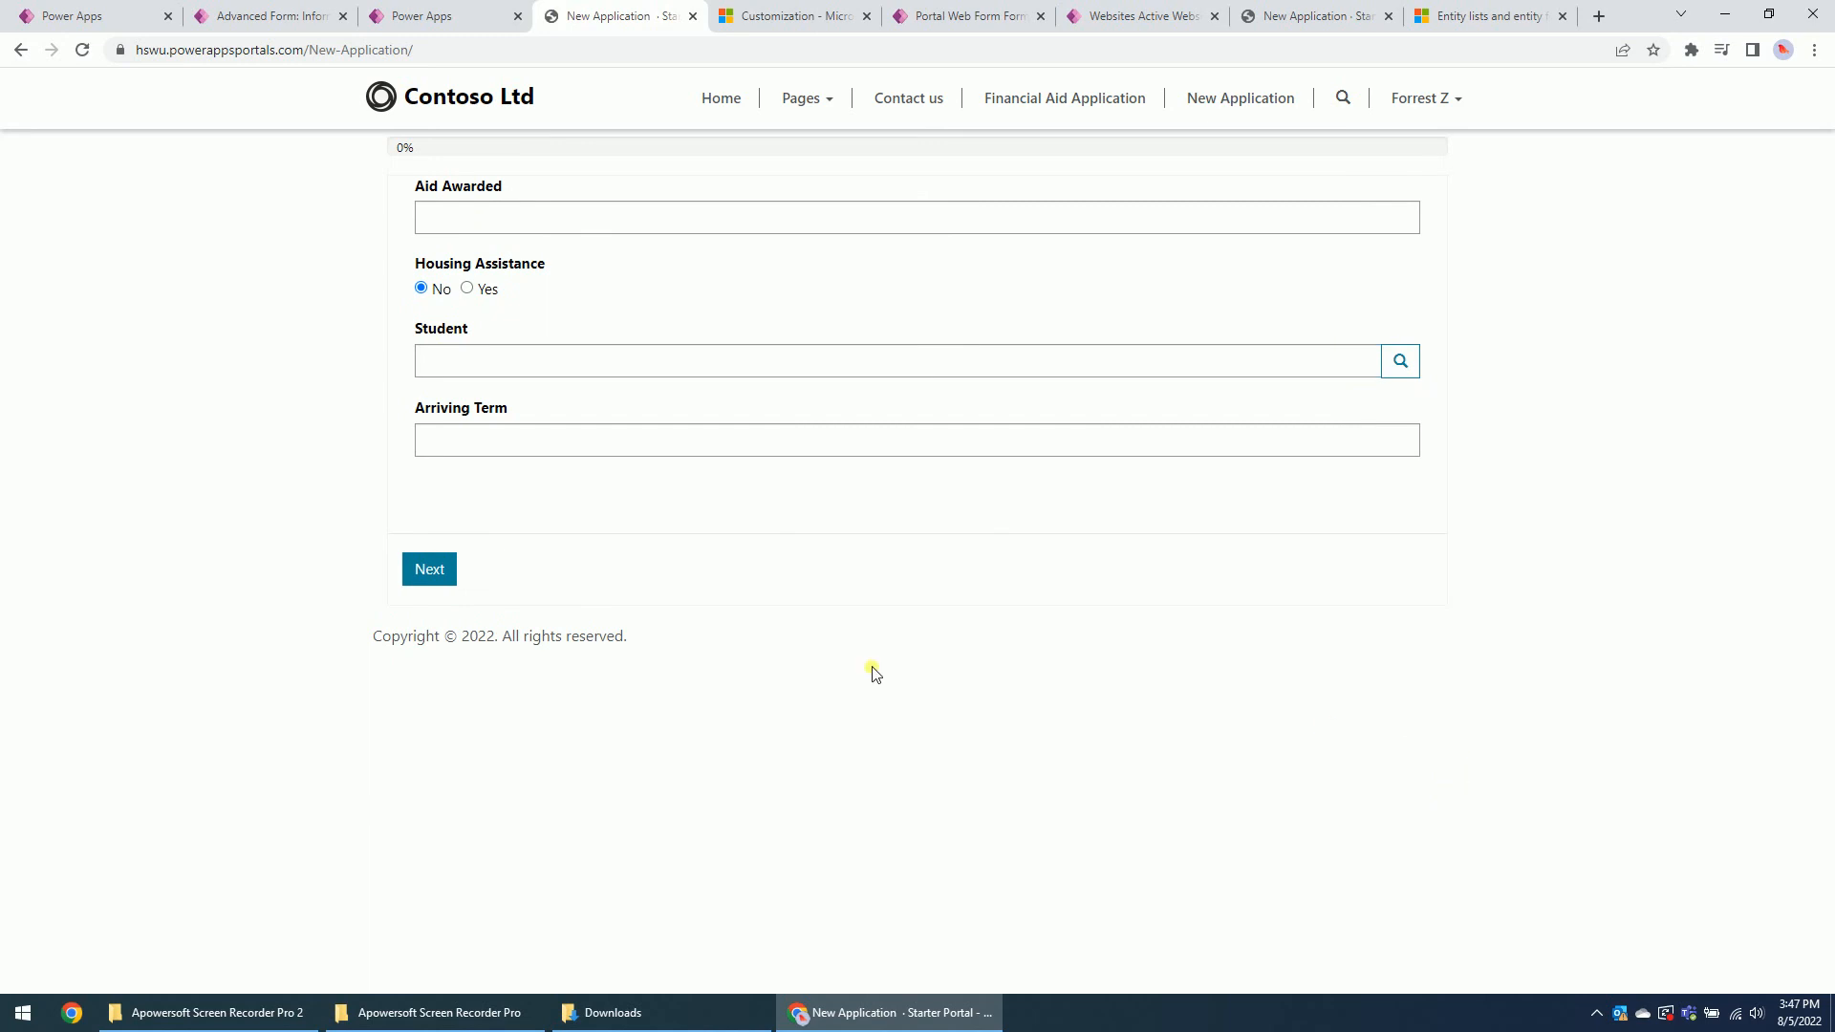
mouse_move(566, 434)
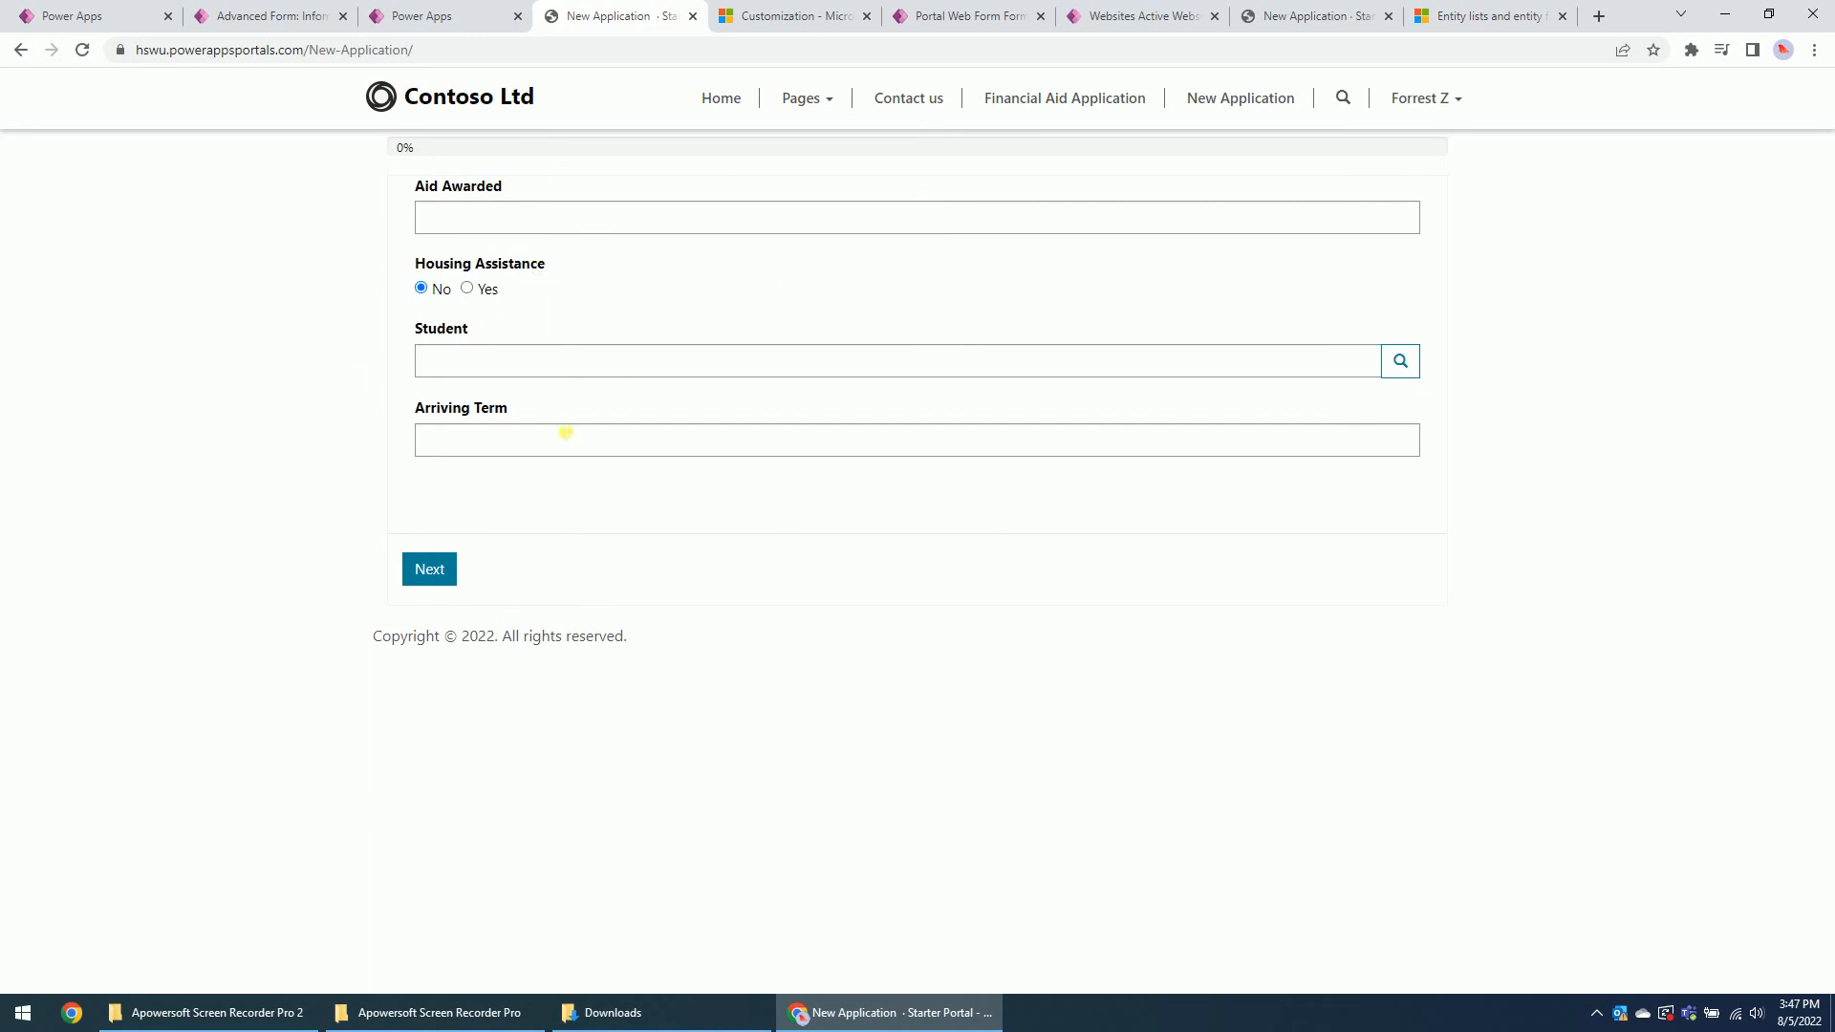
mouse_move(566, 497)
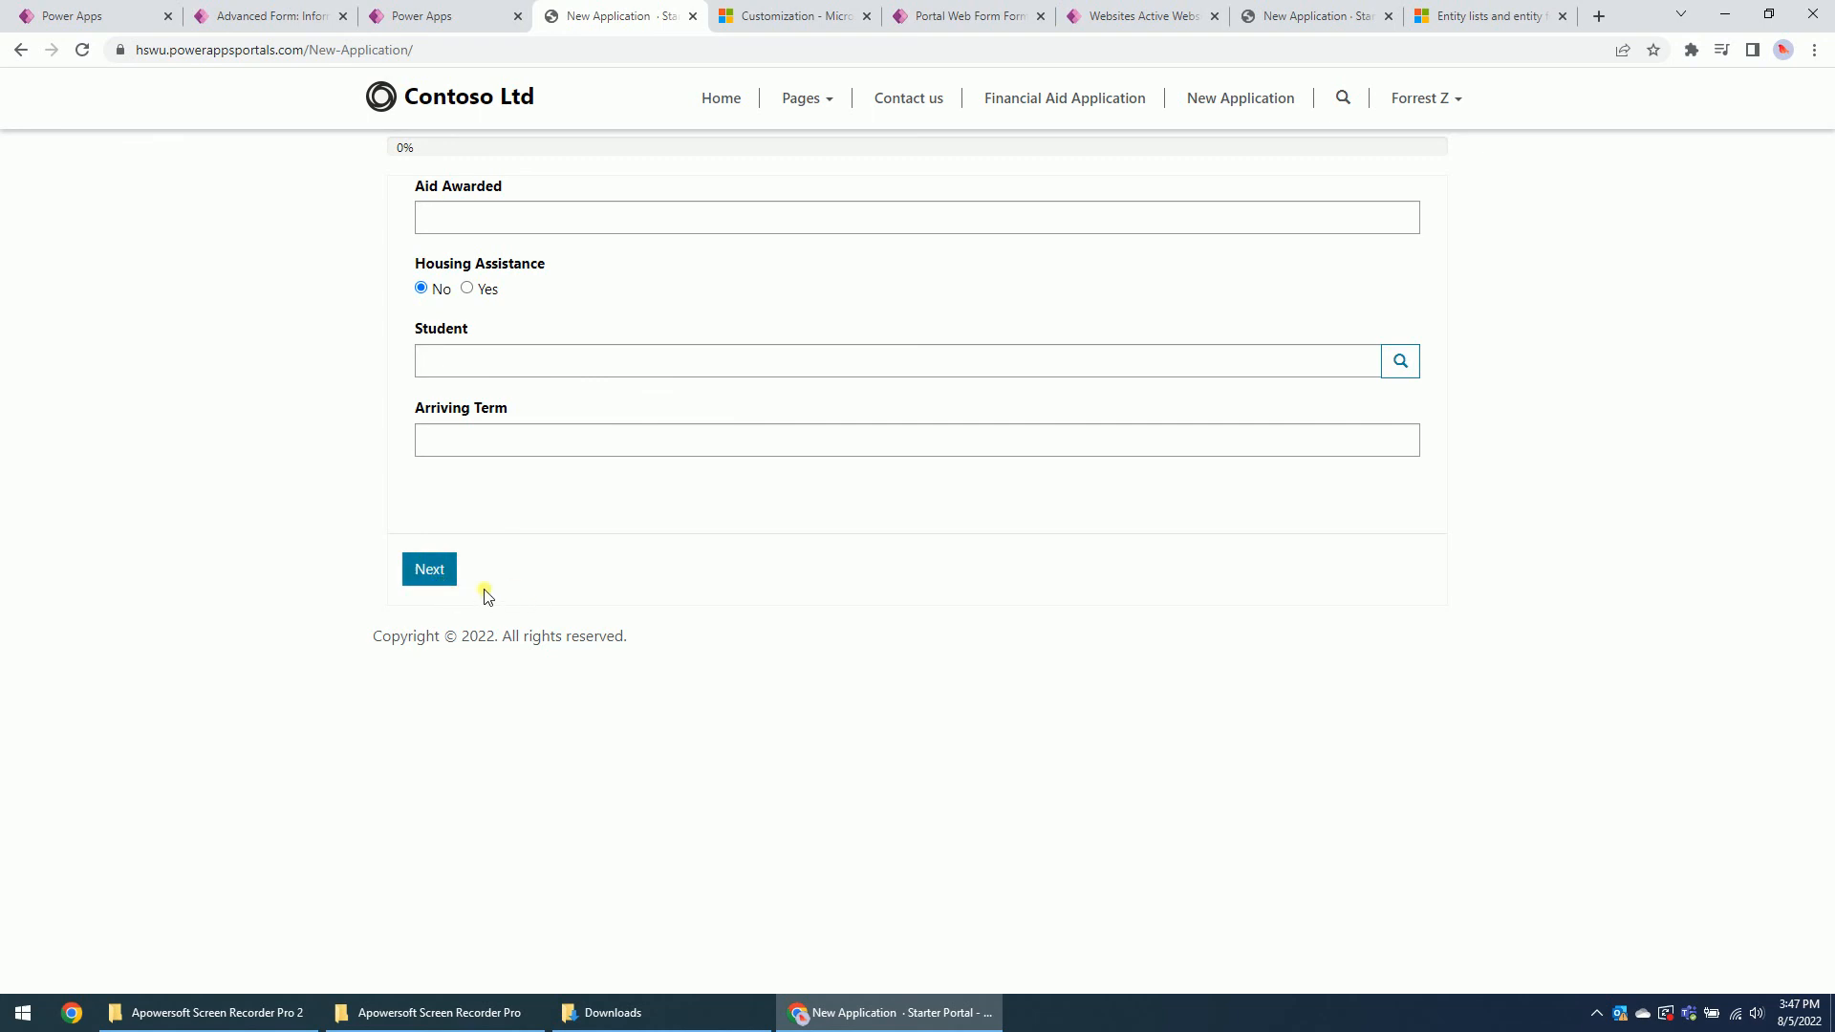
mouse_move(491, 554)
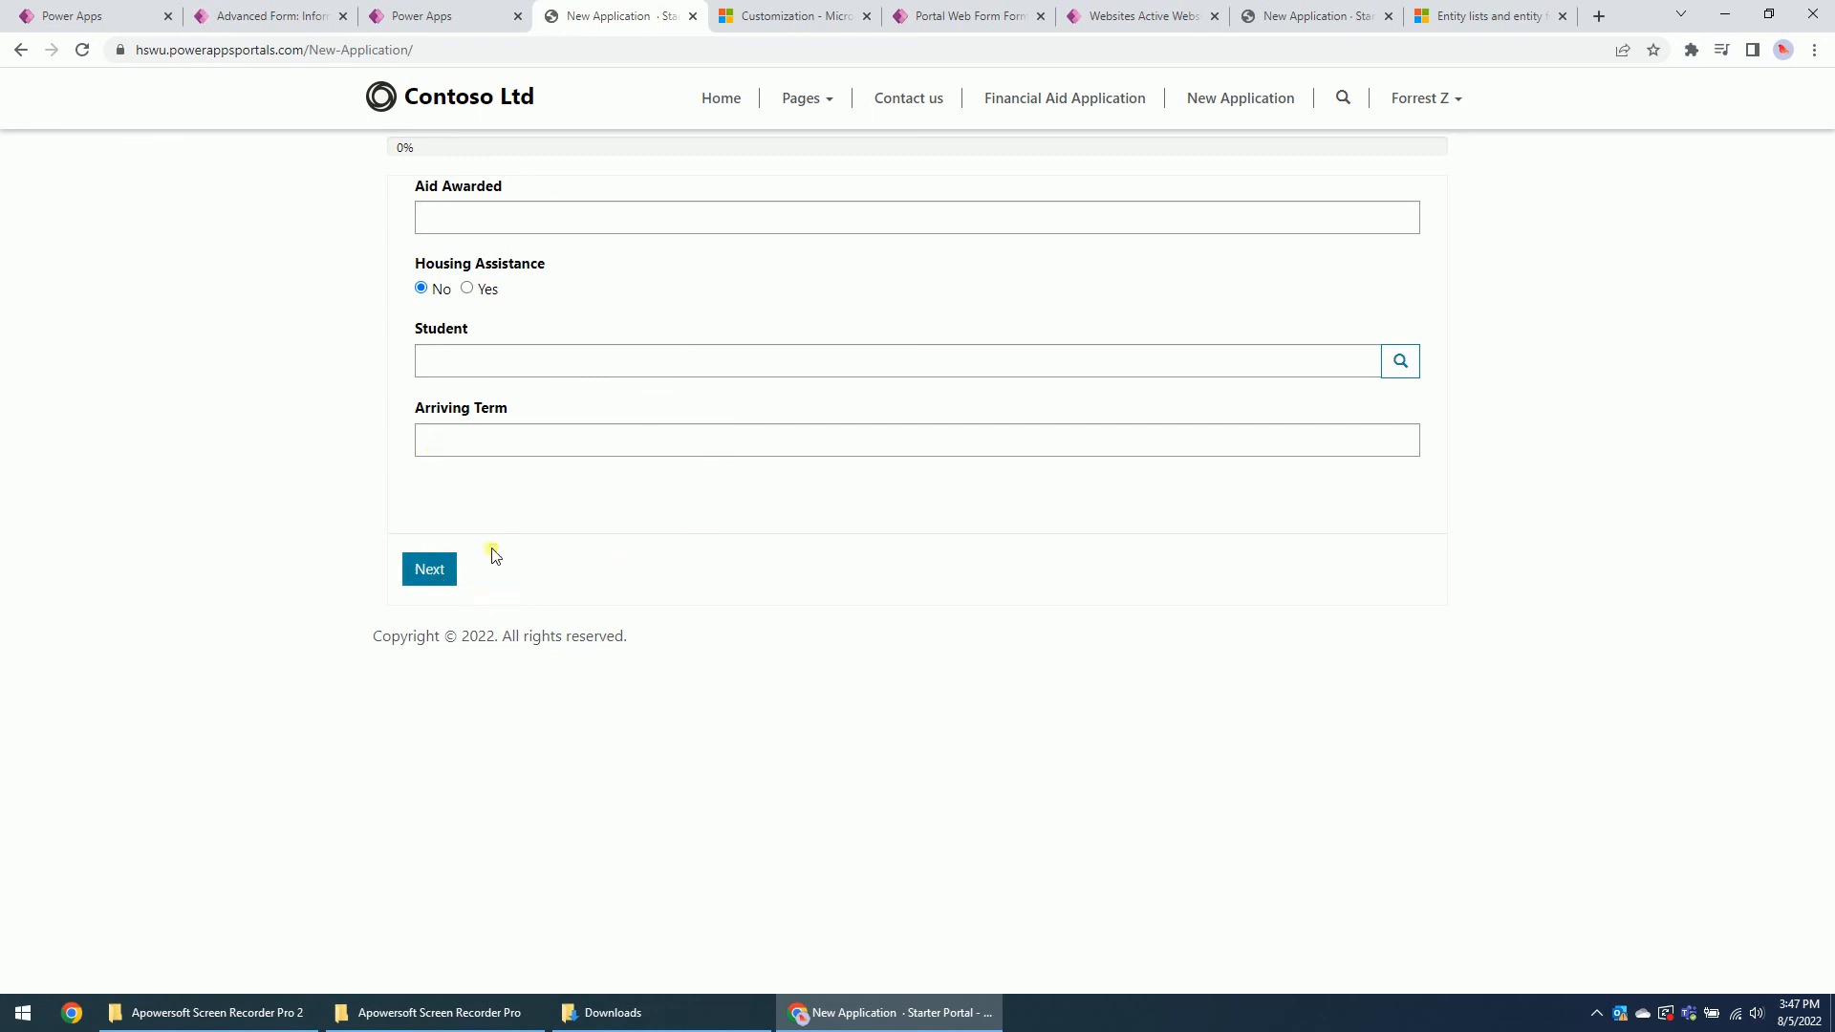
mouse_move(584, 629)
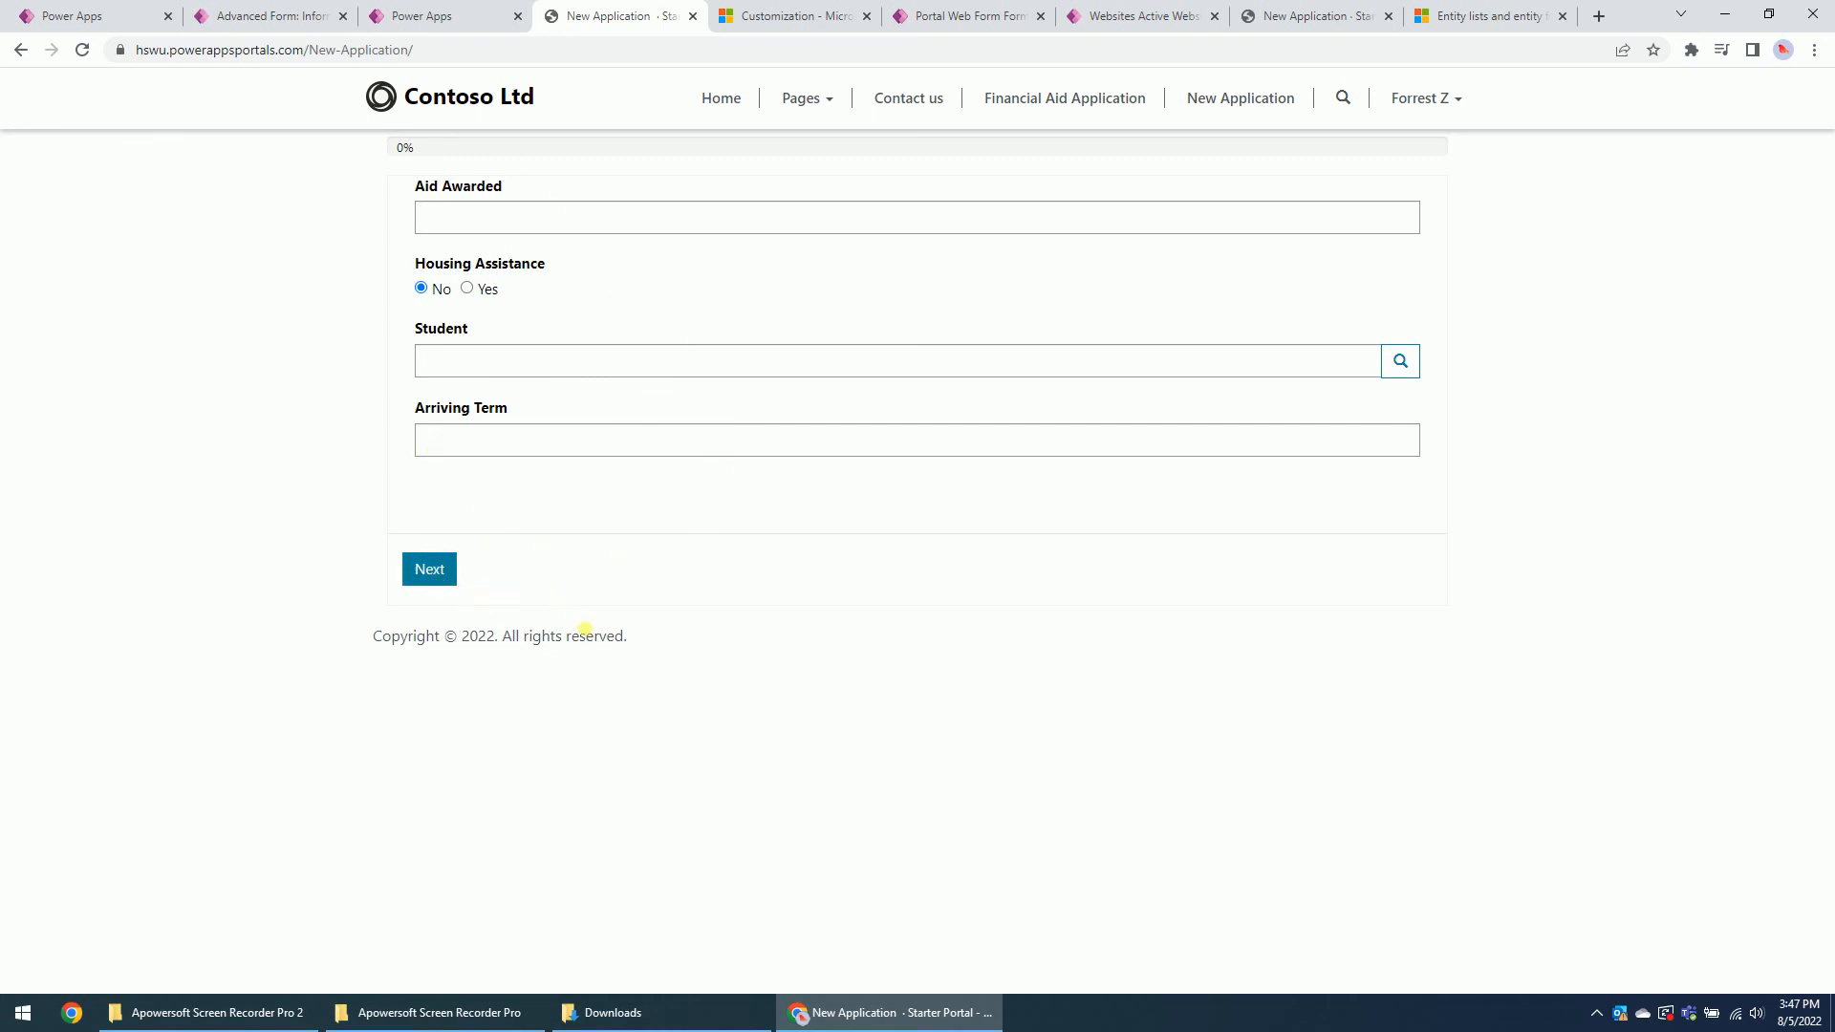
mouse_move(887, 655)
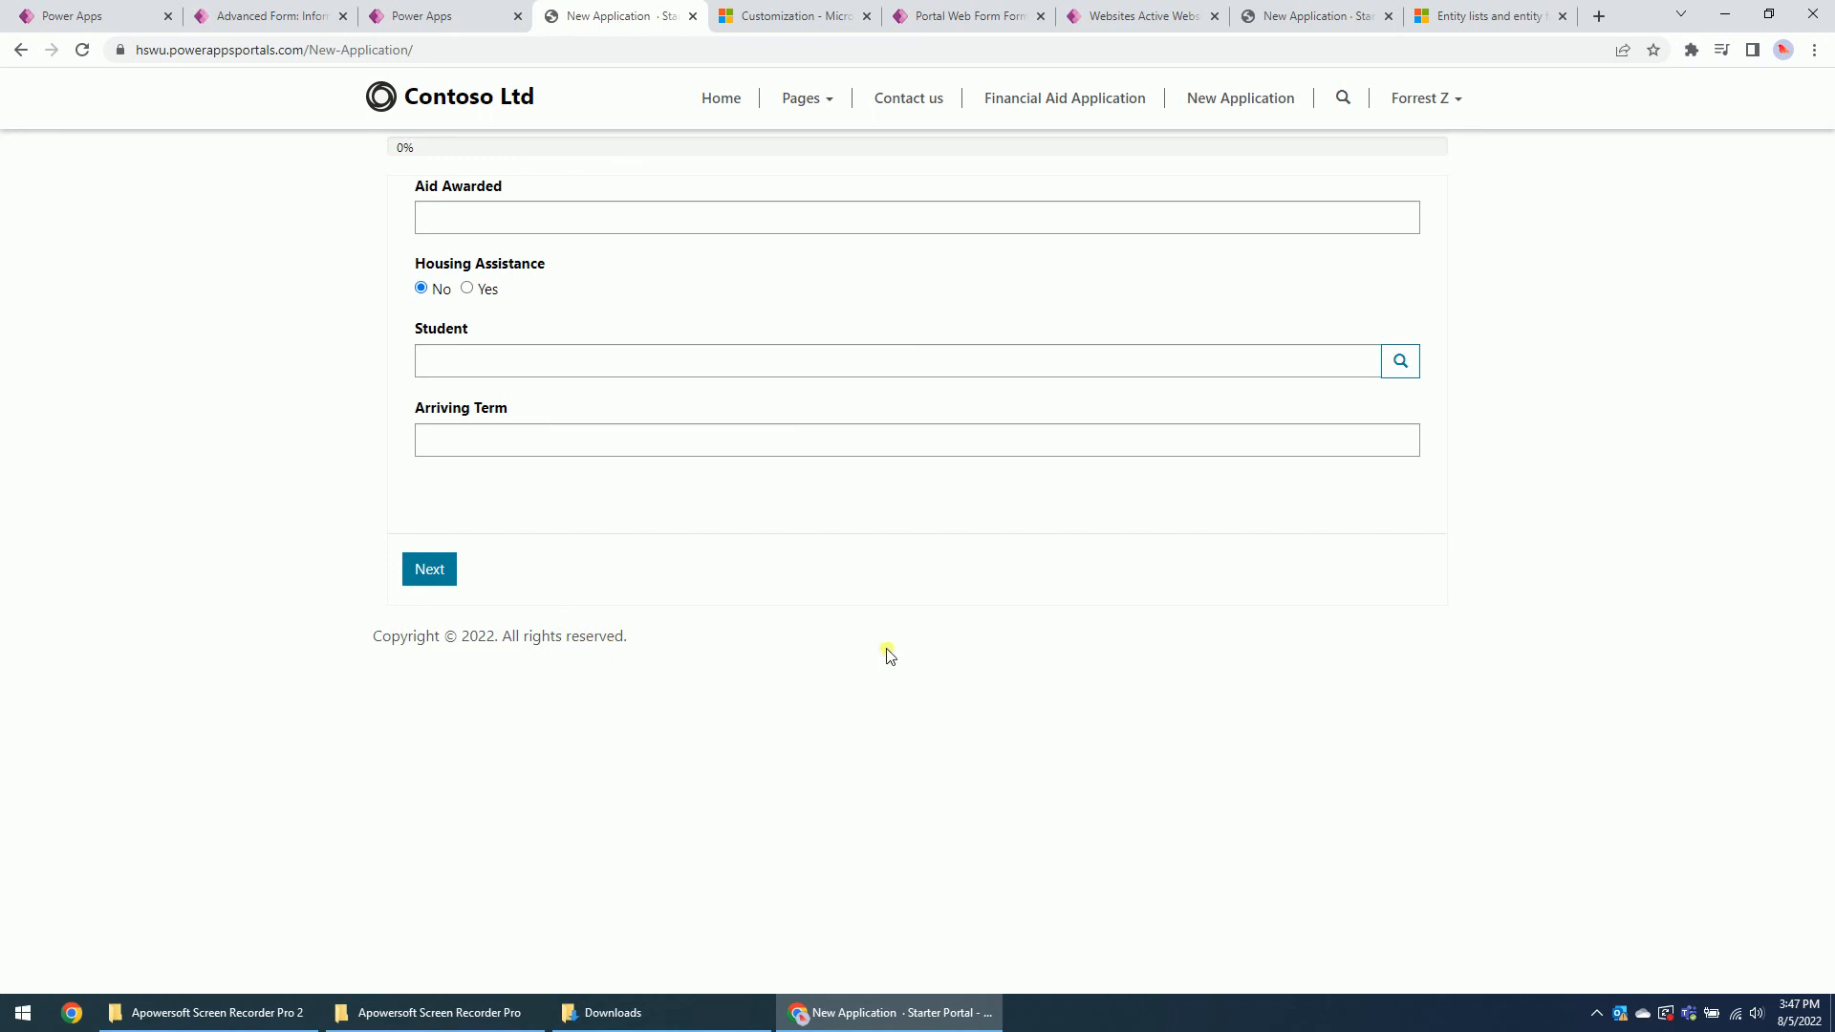